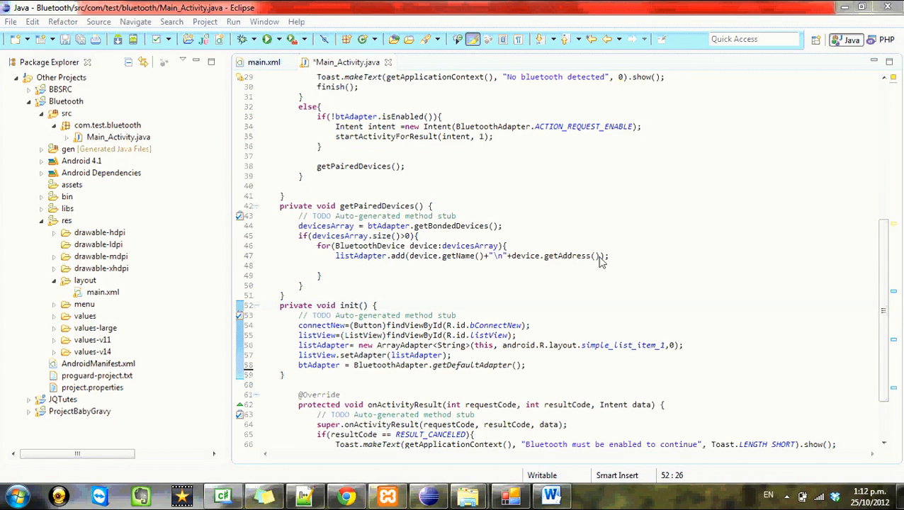
{"action": "mouse_move", "coordinate": [439, 315]}
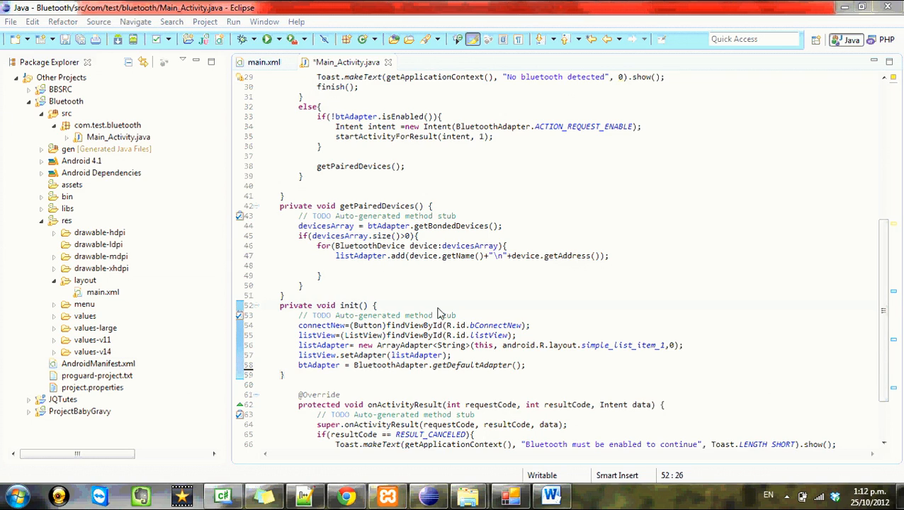
{"action": "mouse_move", "coordinate": [493, 278]}
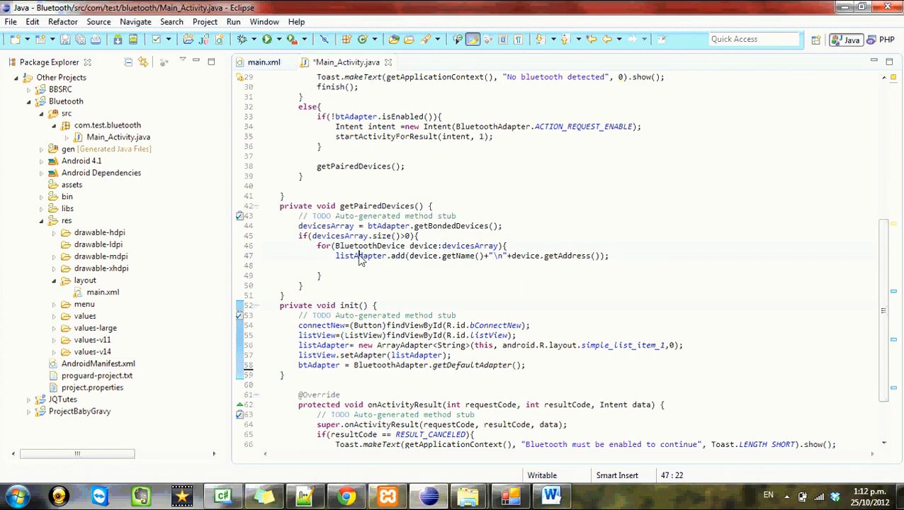
- Replace listAdapter with pairedDevices in the getPairedDevices loop on line 47, then save
{"action": "double_click", "coordinate": [359, 255]}
{"action": "type", "text": "pairedD"}
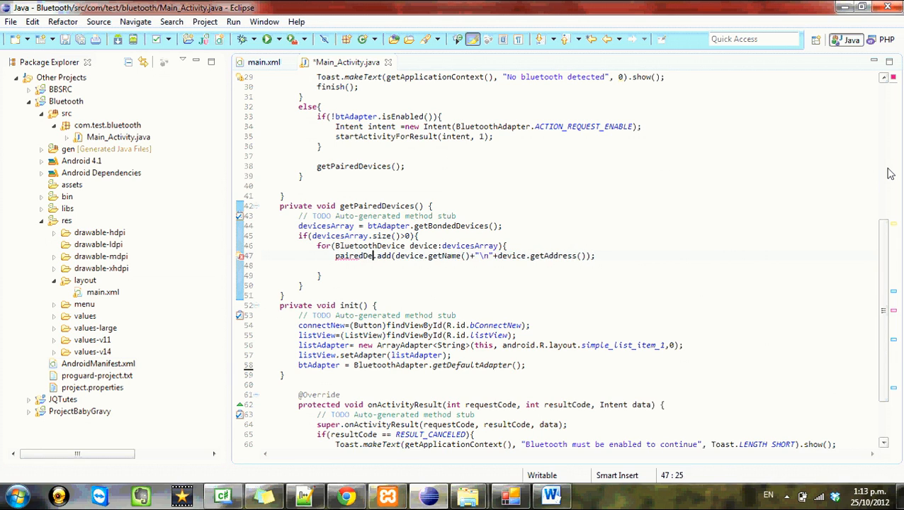
{"action": "type", "text": "vices"}
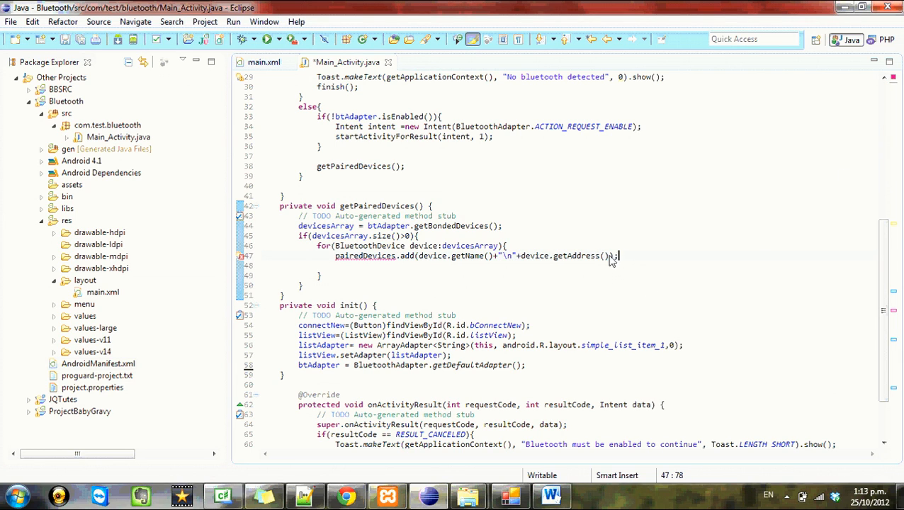
{"action": "left_click_drag", "start_coordinate": [618, 255], "coordinate": [498, 256]}
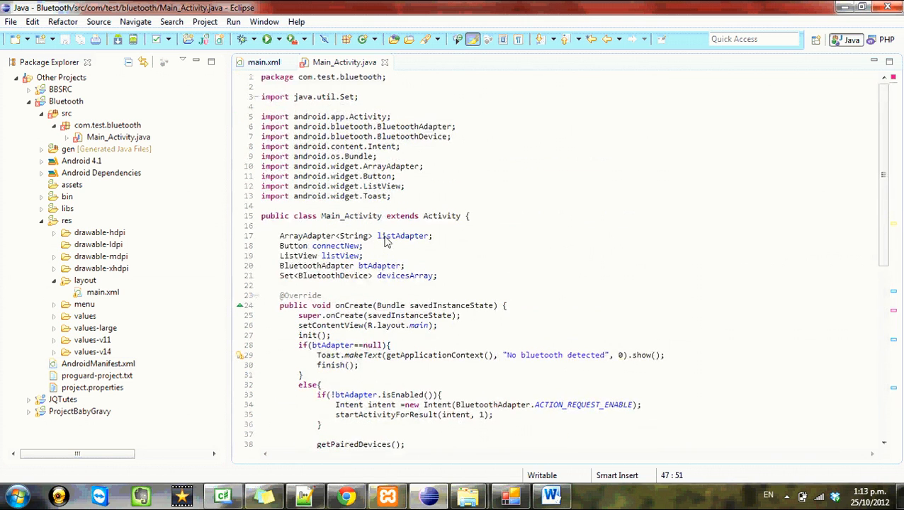
- Add field 'ArrayList<String> pairedDevices;' and 'pairedDevices = new ArrayList<String>();' in init()
{"action": "type", "text": "Ar"}
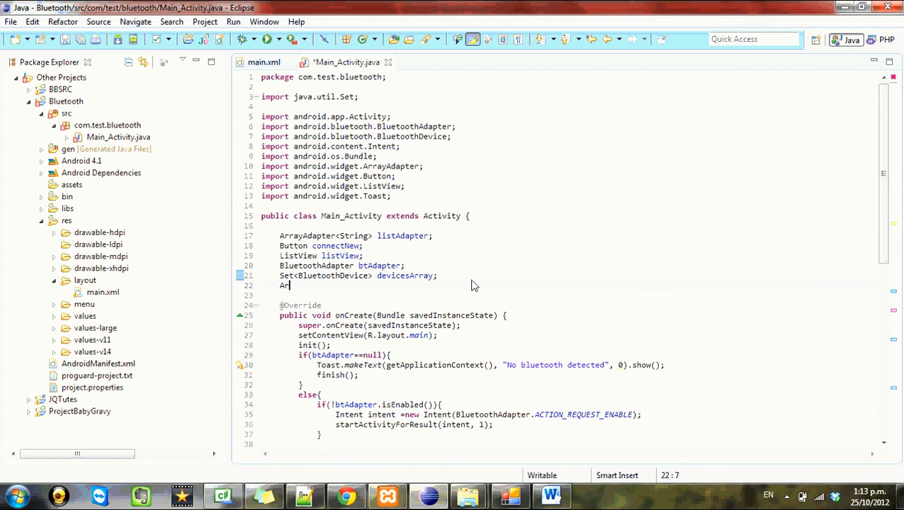
{"action": "type", "text": "rayList<>"}
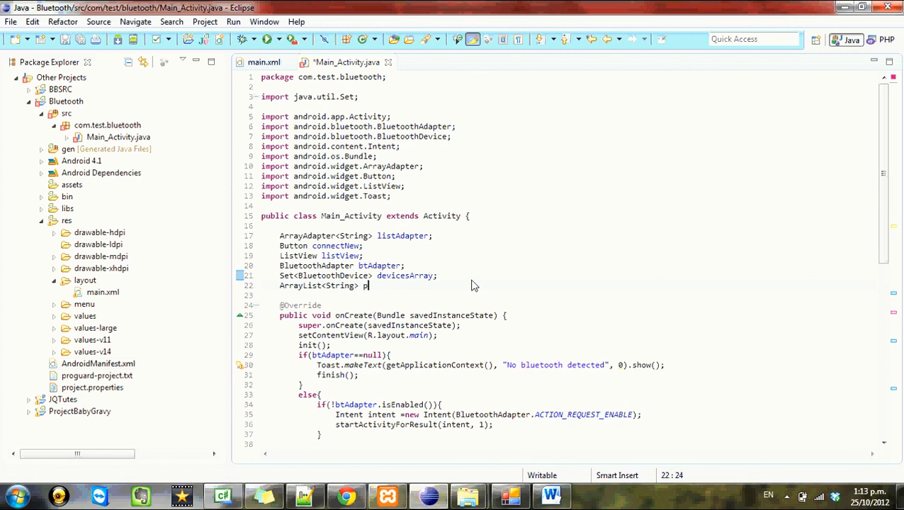
{"action": "type", "text": "pairedD"}
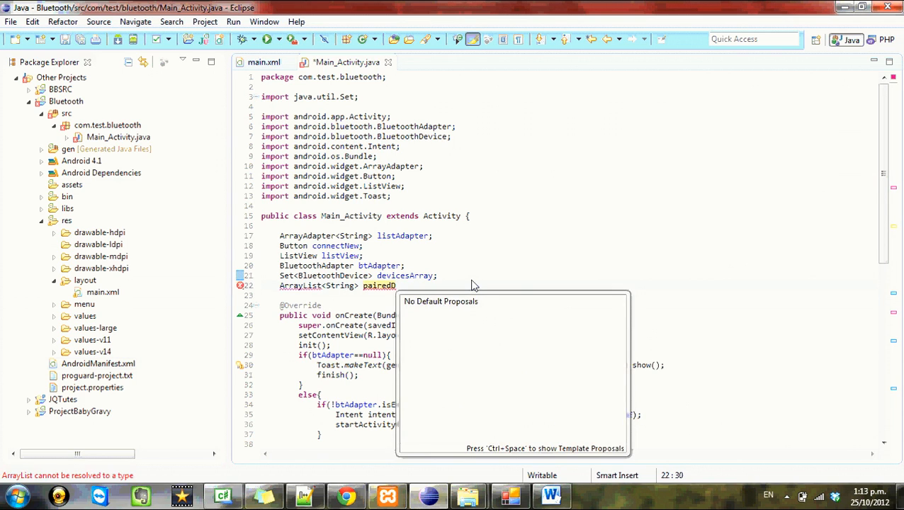
{"action": "type", "text": "evices"}
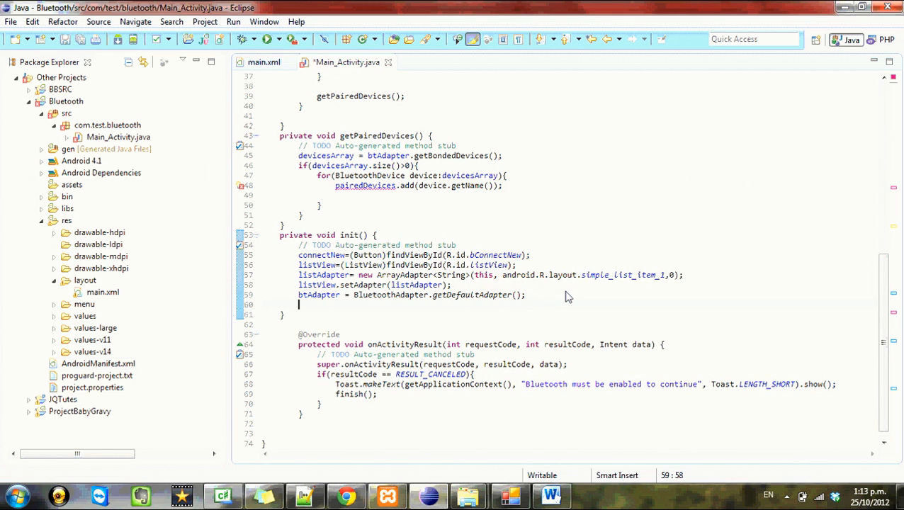
{"action": "type", "text": "pairedDevices"}
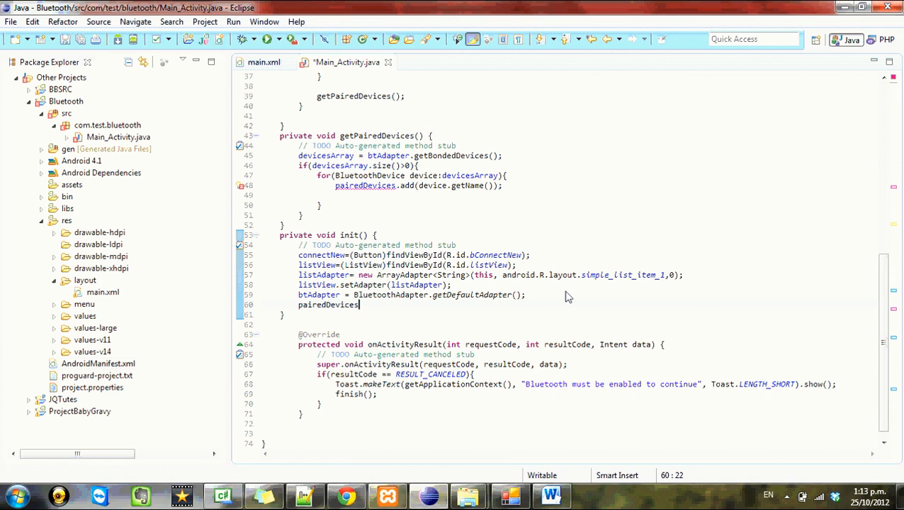
{"action": "type", "text": "= new ar"}
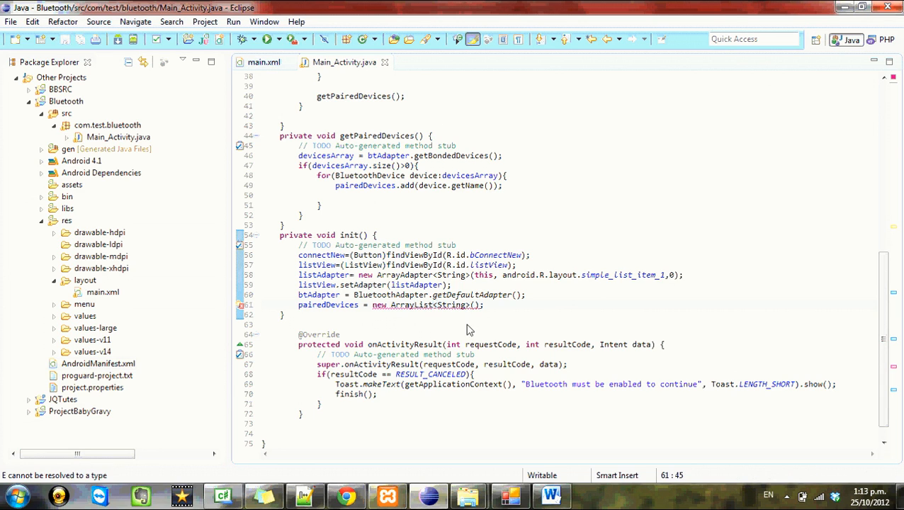
- Scroll to the field declarations to add a line below pairedDevices
{"action": "scroll", "scroll_direction": "down", "scroll_amount": 3}
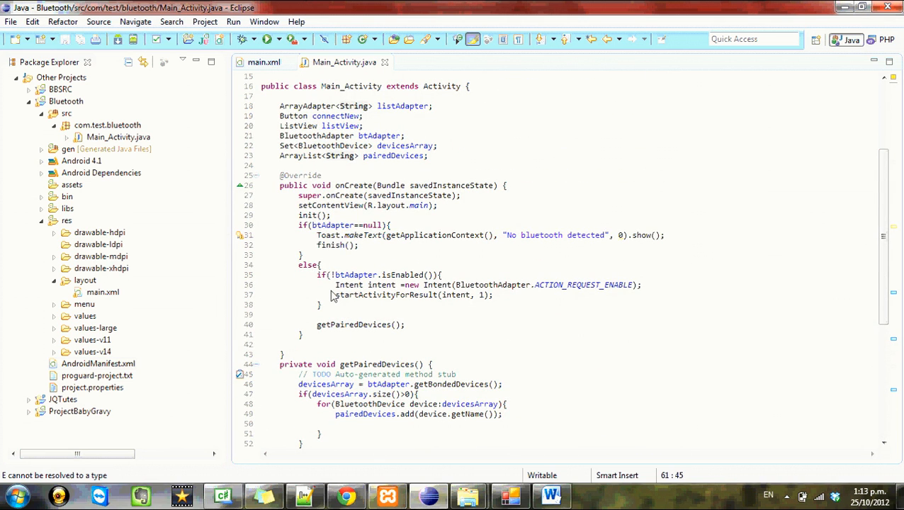
{"action": "mouse_move", "coordinate": [321, 288]}
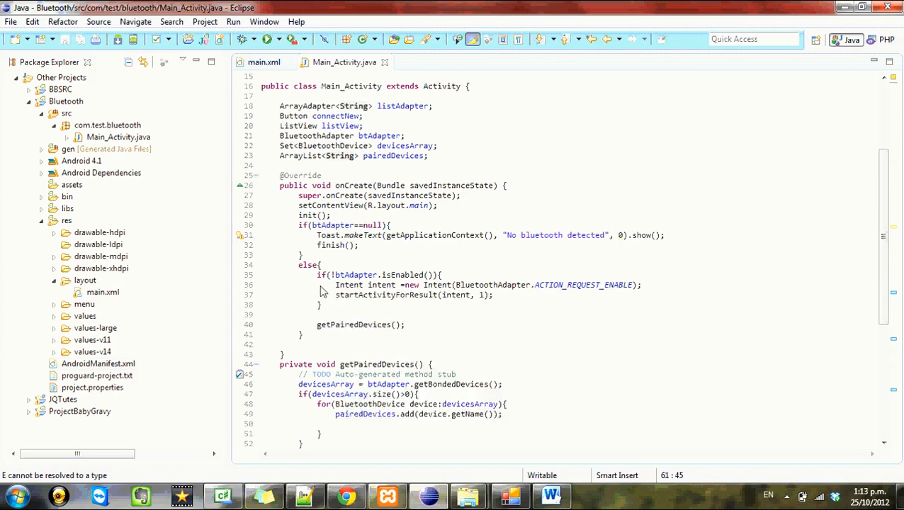
{"action": "mouse_move", "coordinate": [311, 354]}
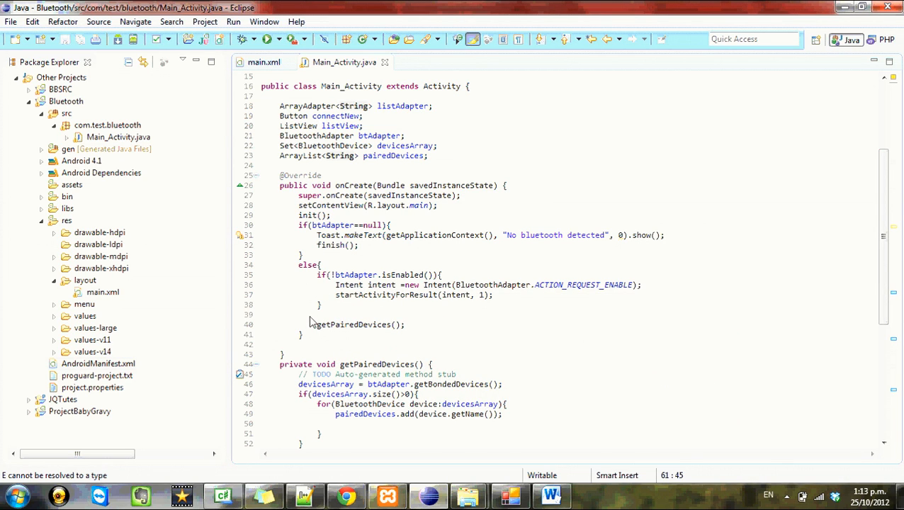
{"action": "mouse_move", "coordinate": [386, 243]}
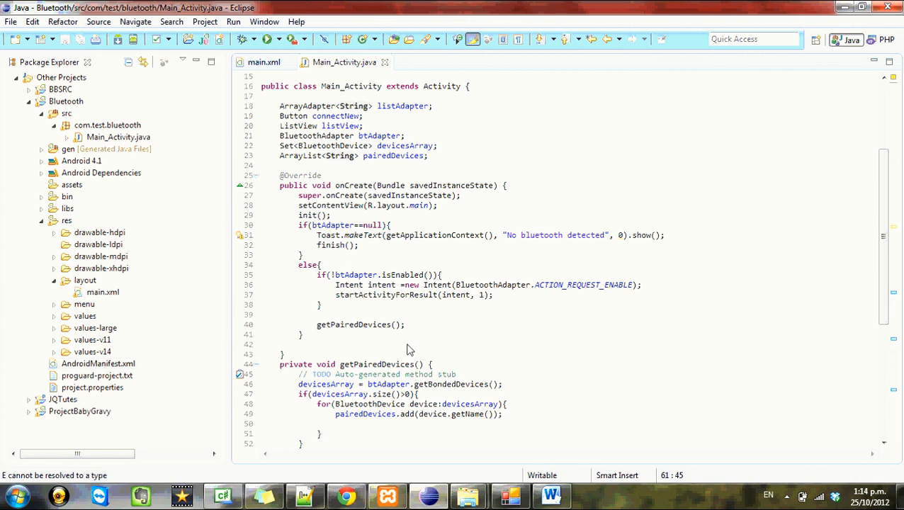
{"action": "mouse_move", "coordinate": [503, 330]}
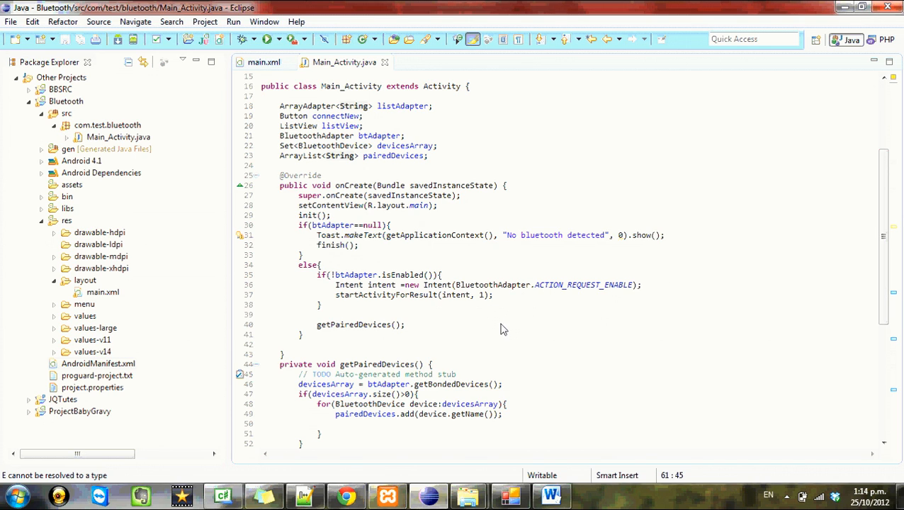
{"action": "mouse_move", "coordinate": [512, 333]}
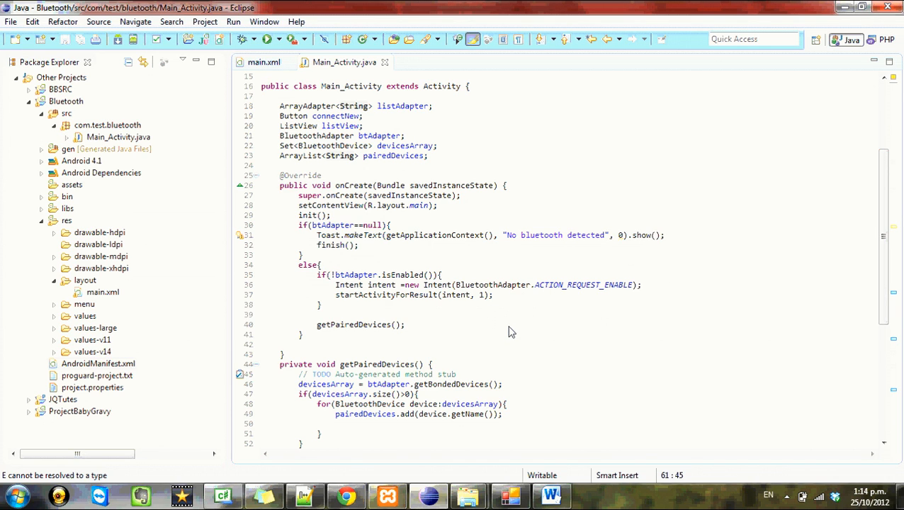
{"action": "mouse_move", "coordinate": [432, 175]}
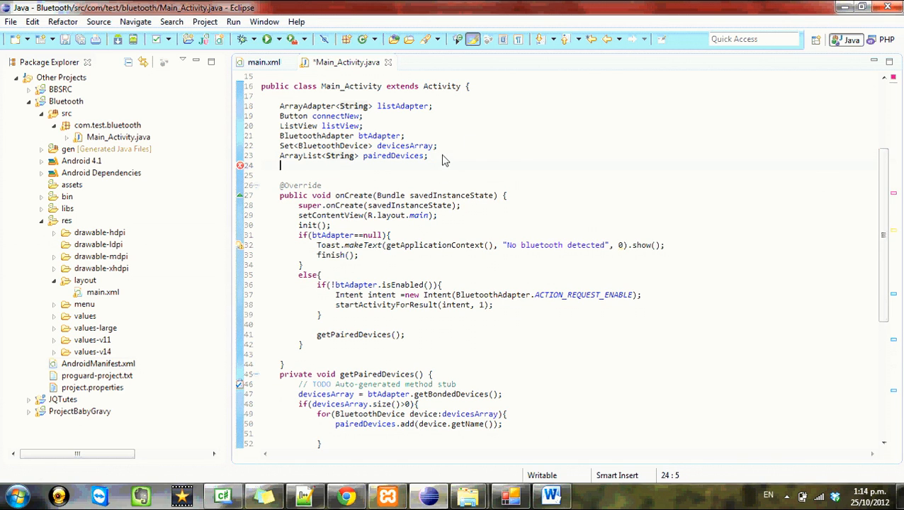
- Add the fields 'IntentFilter filter;' and 'BroadcastReceiver receiver;' below the existing fields
{"action": "type", "text": "Intent"}
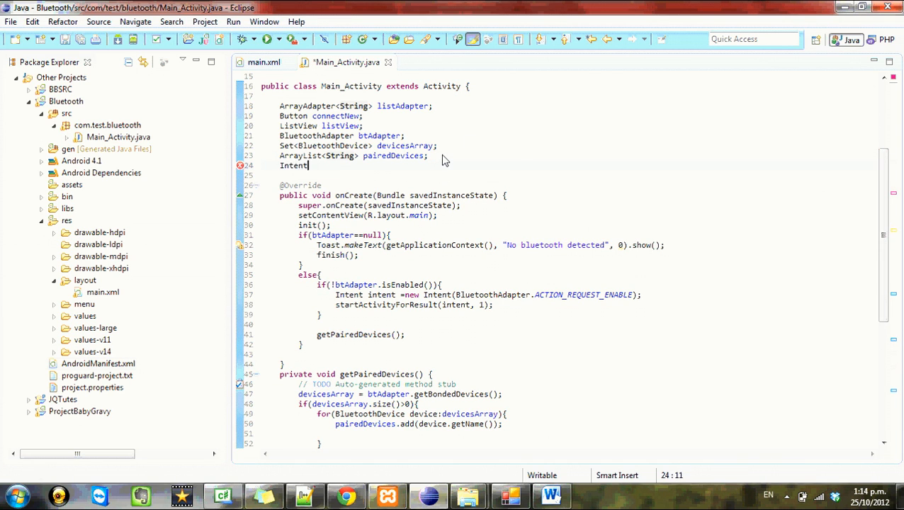
{"action": "type", "text": "Filter"}
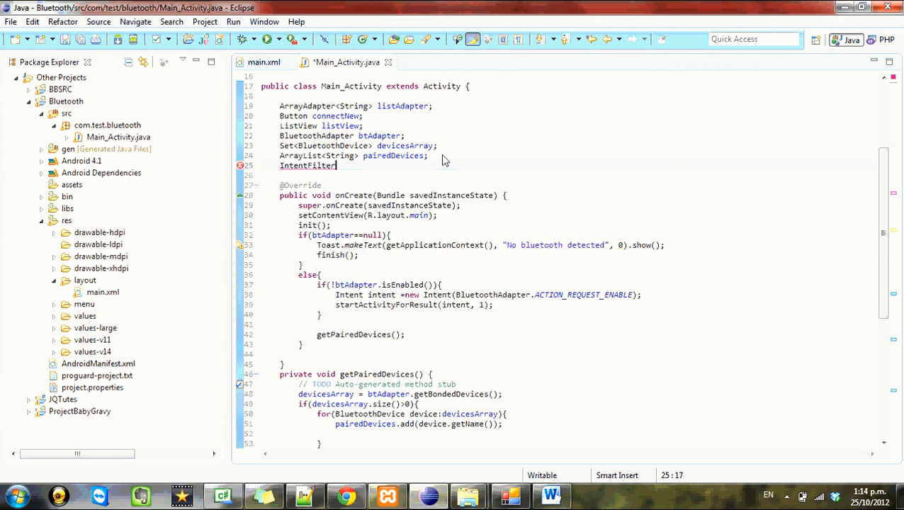
{"action": "type", "text": "filter"}
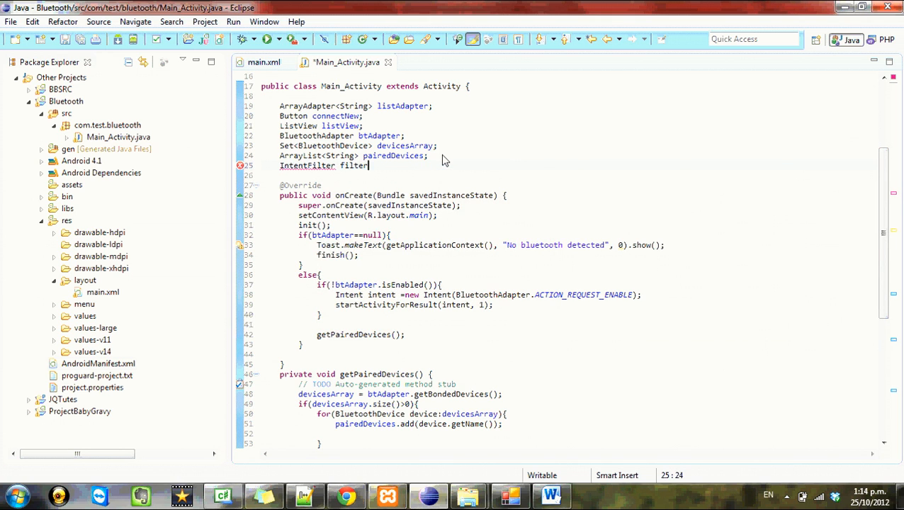
{"action": "type", "text": ";"}
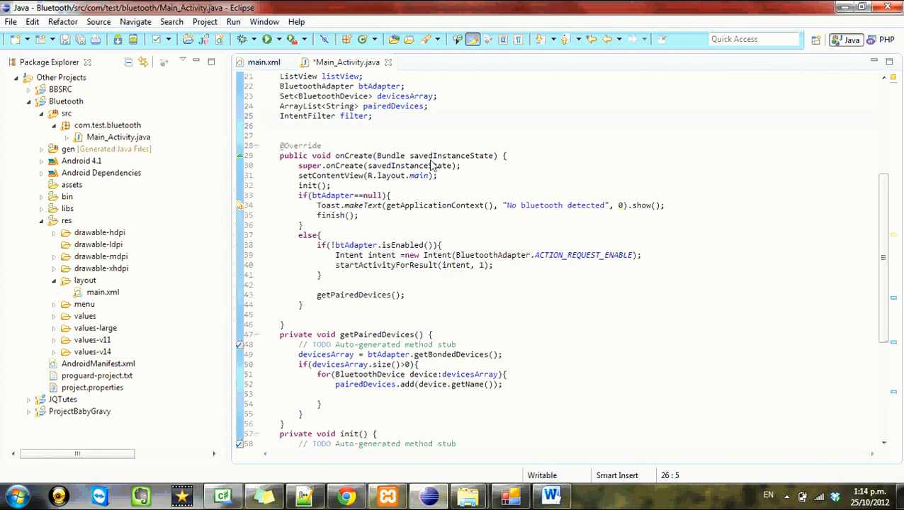
{"action": "type", "text": "BroadcastReceiver re"}
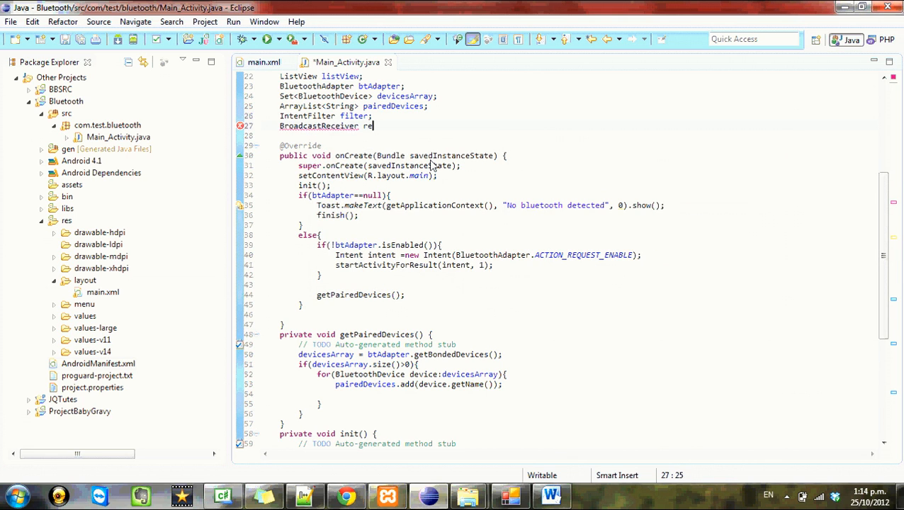
{"action": "type", "text": "ceived"}
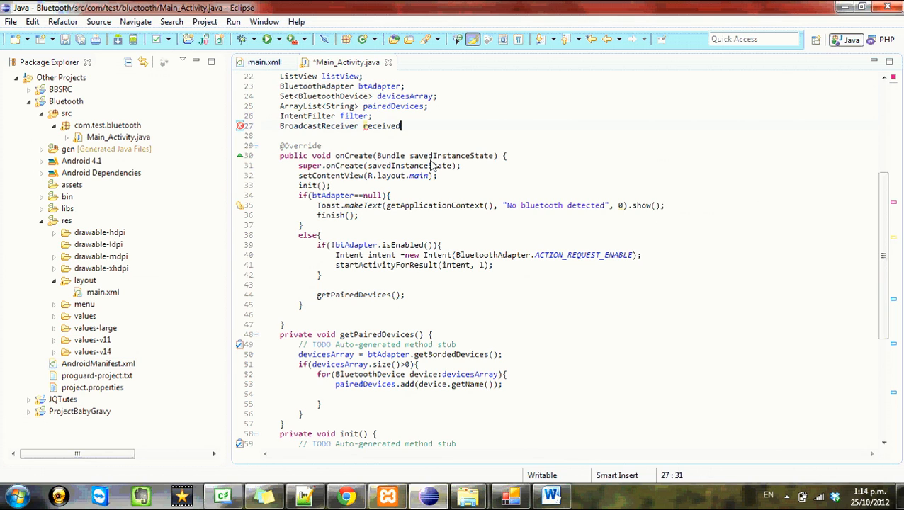
{"action": "type", "text": "r;"}
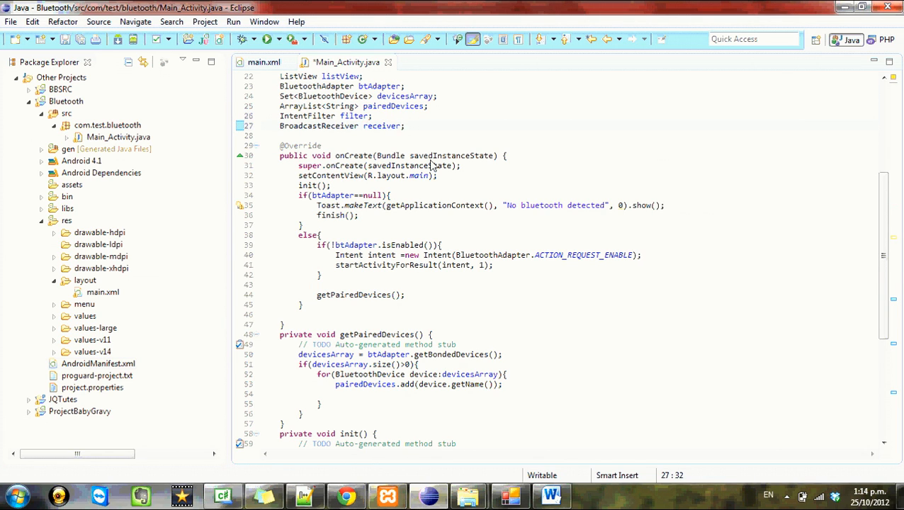
- Assign receiver a new anonymous BroadcastReceiver with an onReceive override in init()
{"action": "scroll", "scroll_direction": "down", "scroll_amount": 3}
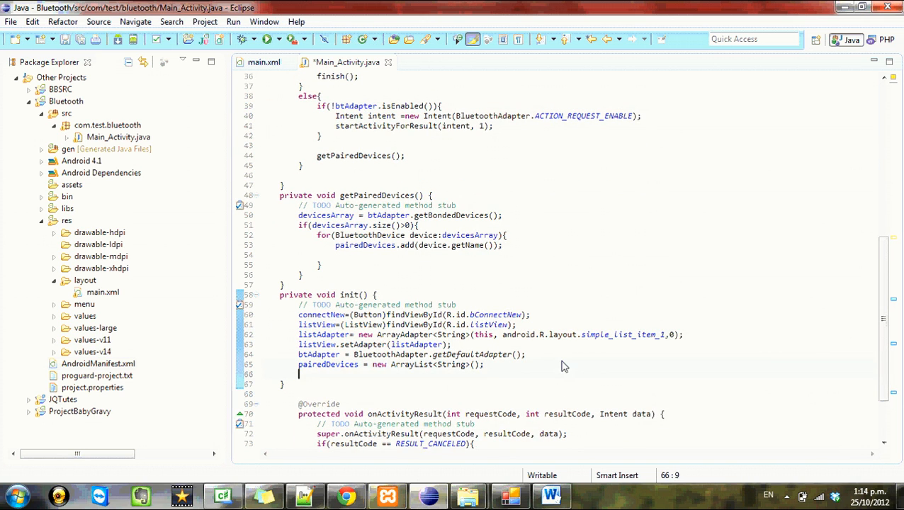
{"action": "type", "text": "receive"}
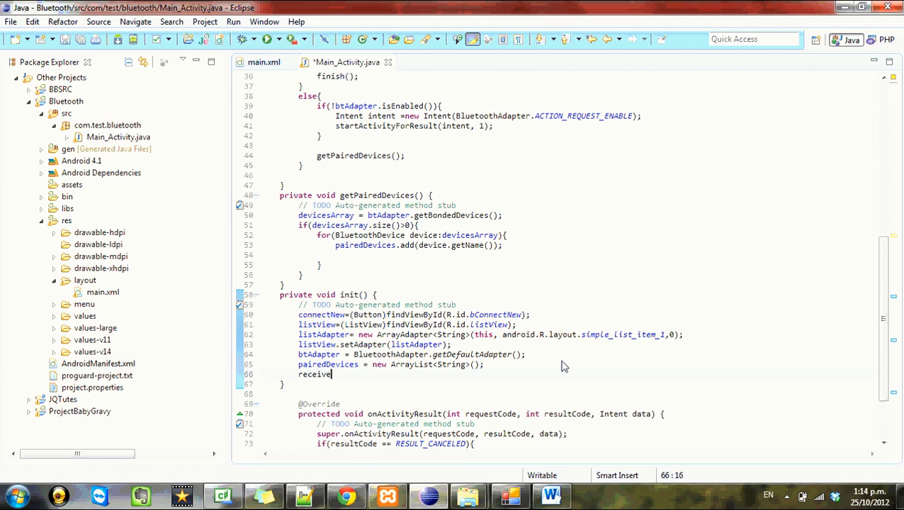
{"action": "type", "text": "= new BroadcastReceiver"}
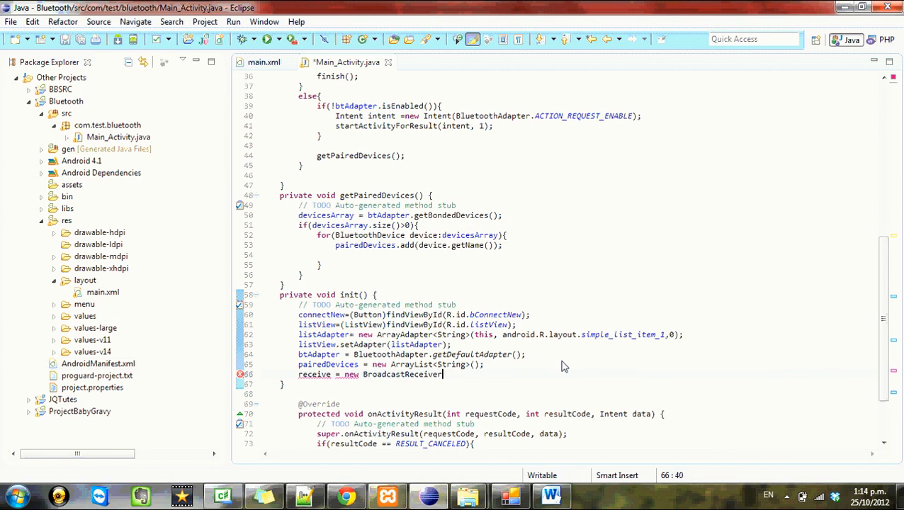
{"action": "type", "text": "()"}
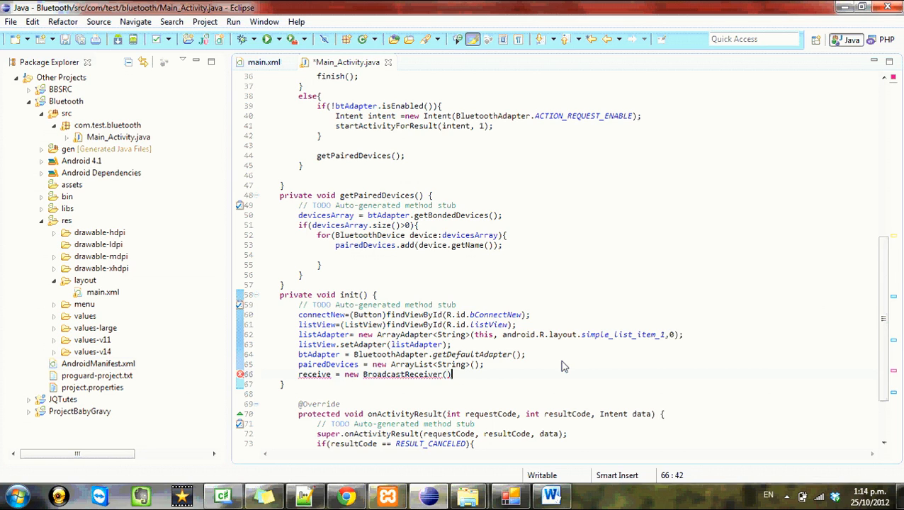
{"action": "type", "text": "{"}
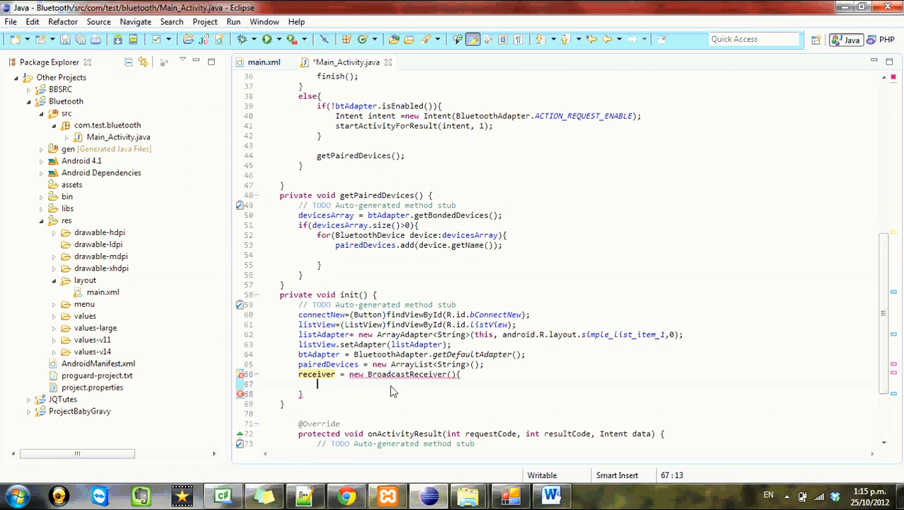
{"action": "key", "text": "ctrl+space"}
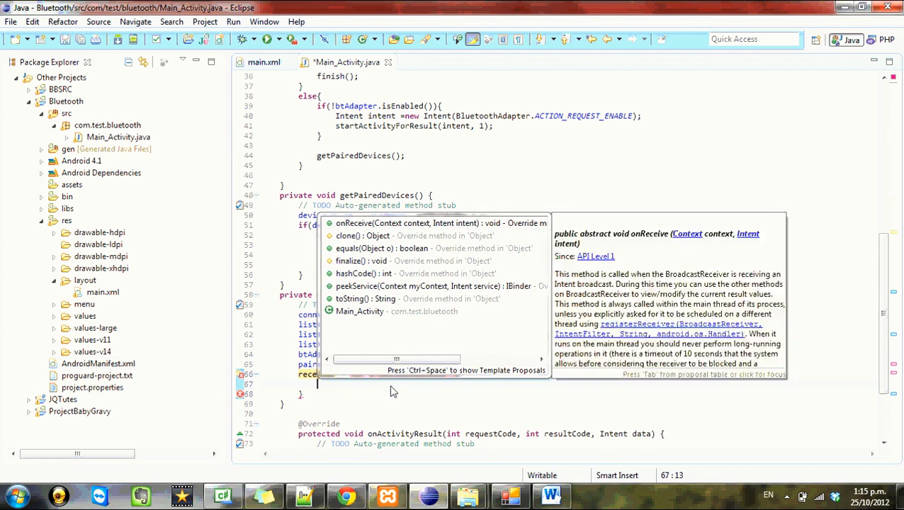
{"action": "left_click", "coordinate": [411, 222]}
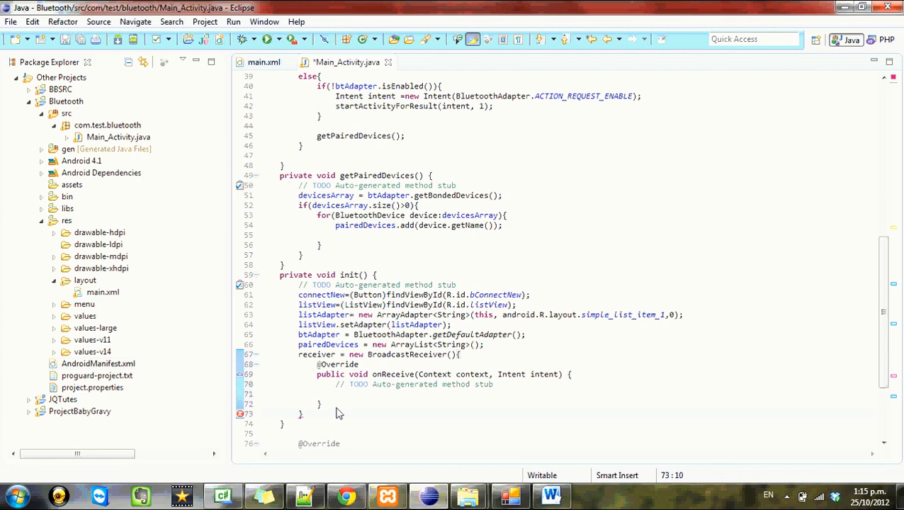
{"action": "type", "text": ";"}
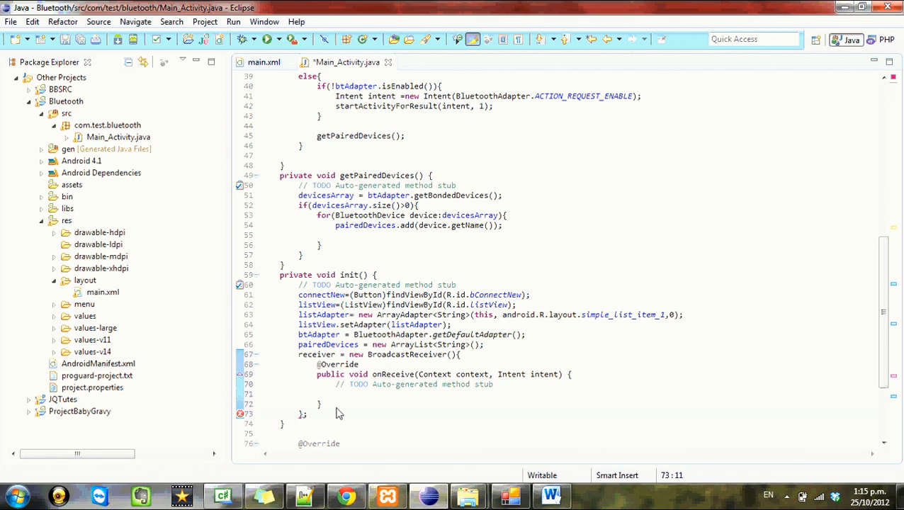
- Store intent.getAction() in String action inside onReceive and begin an if check
{"action": "left_click", "coordinate": [436, 393]}
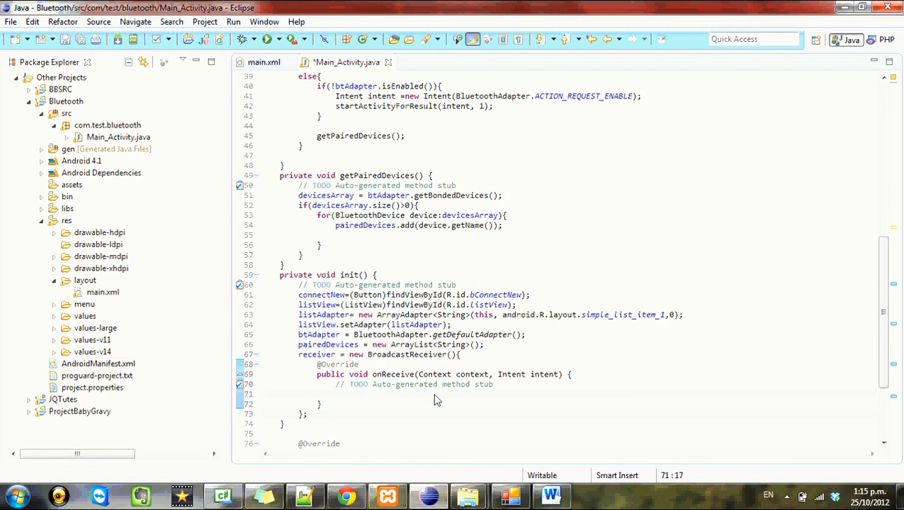
{"action": "scroll", "scroll_direction": "down", "scroll_amount": 3}
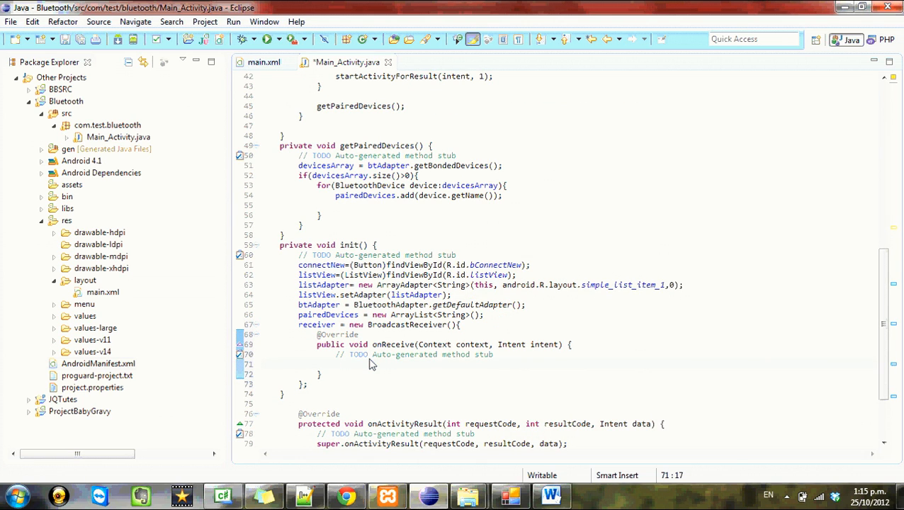
{"action": "type", "text": "String action"}
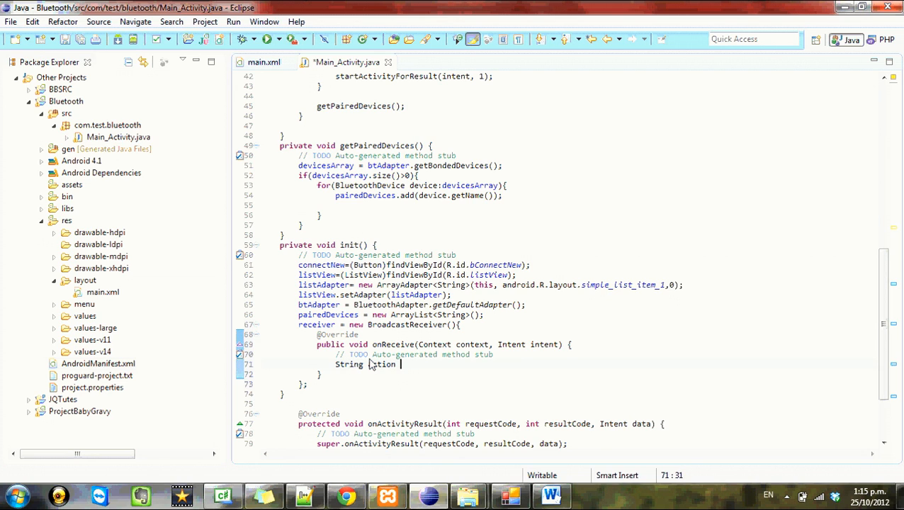
{"action": "type", "text": "= intent"}
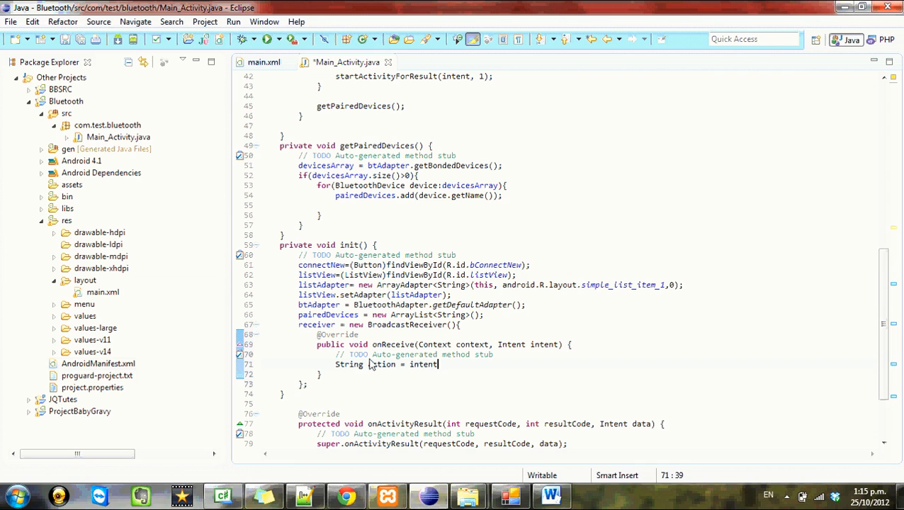
{"action": "type", "text": ".getAction()"}
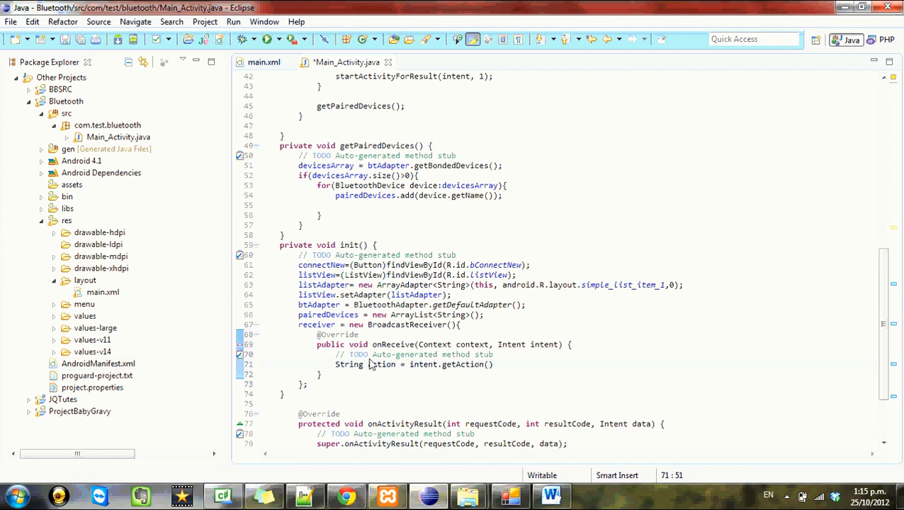
{"action": "type", "text": ";"}
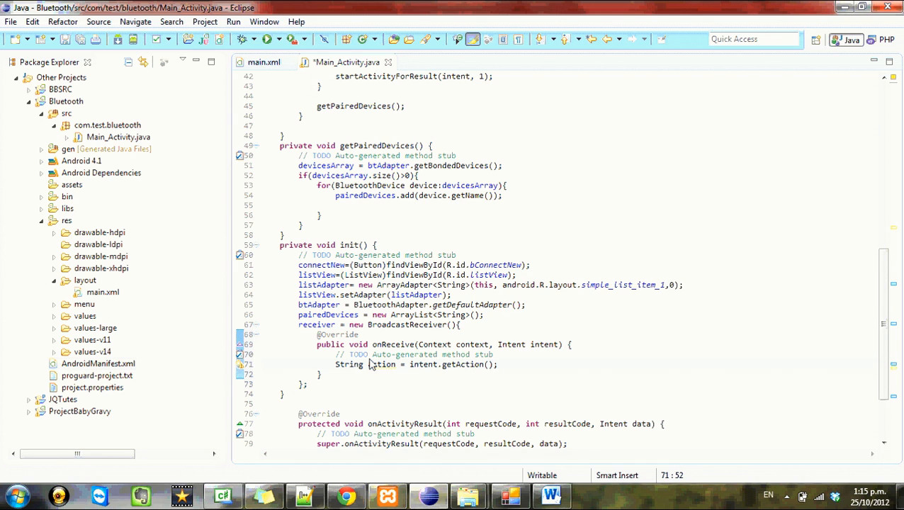
{"action": "type", "text": "if()"}
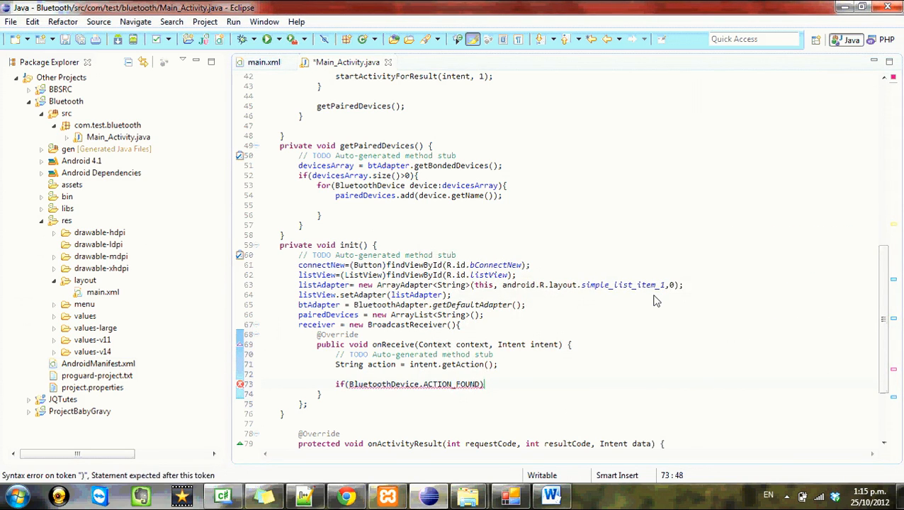
- Complete if(BluetoothDevice.ACTION_FOUND.equals(action)) and start a BluetoothDevice device line inside it
{"action": "type", "text": ".equals(arg0"}
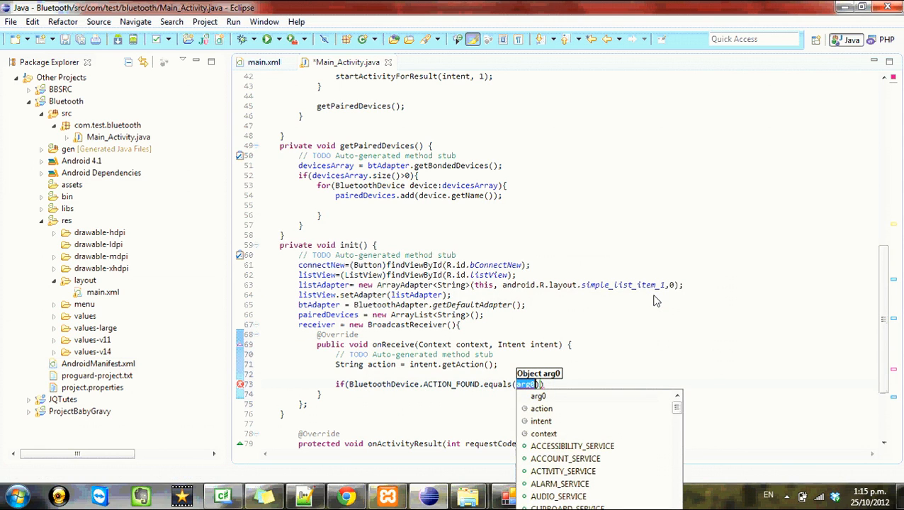
{"action": "left_click", "coordinate": [541, 408]}
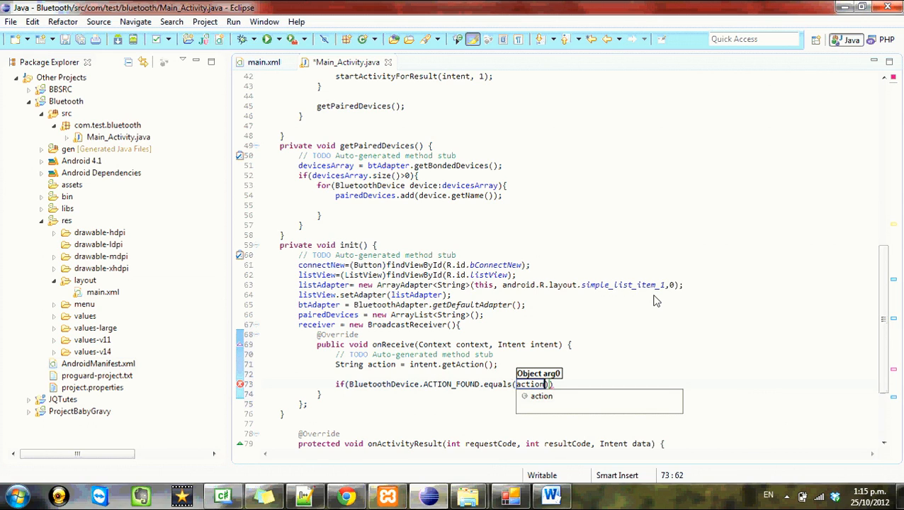
{"action": "mouse_move", "coordinate": [646, 174]}
{"action": "type", "text": "{"}
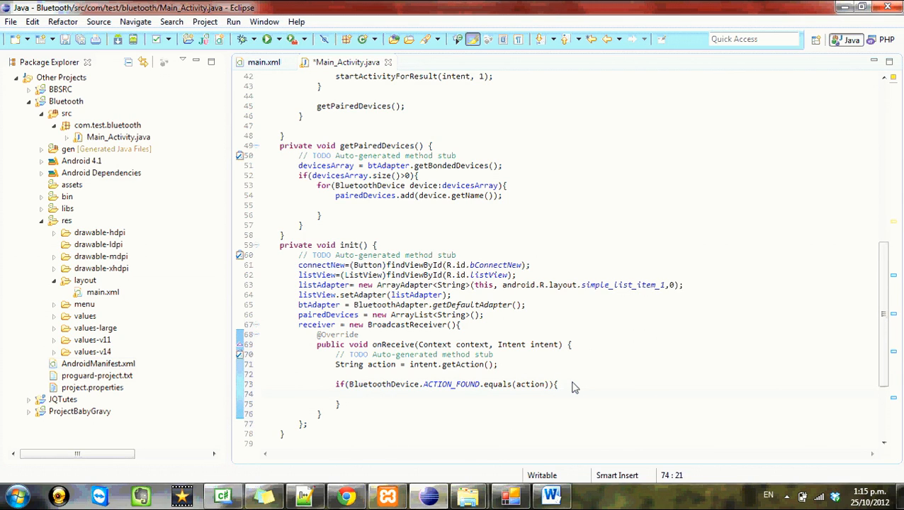
{"action": "type", "text": "BluetoothDevice device = intent.g"}
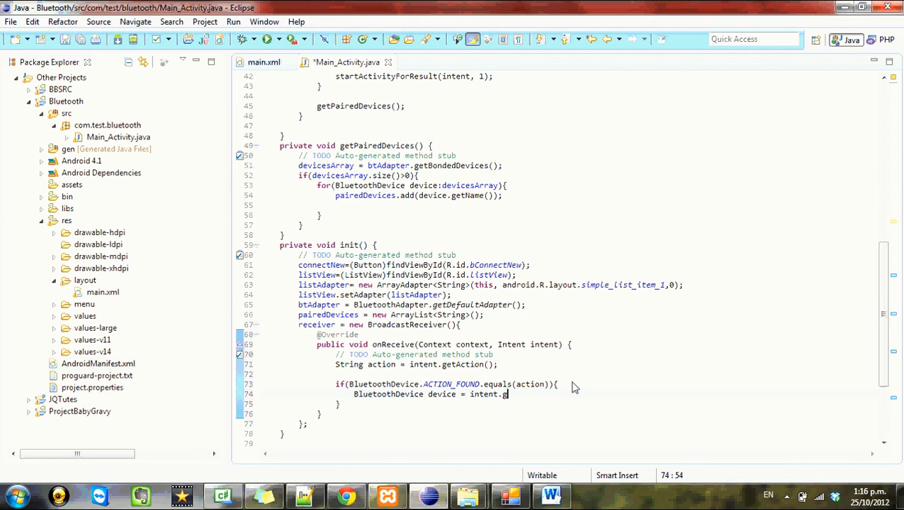
- Get device from the intent's EXTRA_DEVICE and add name + "\n" + address to listAdapter
{"action": "type", "text": "etparcelableExtra(BluetoothDevice."}
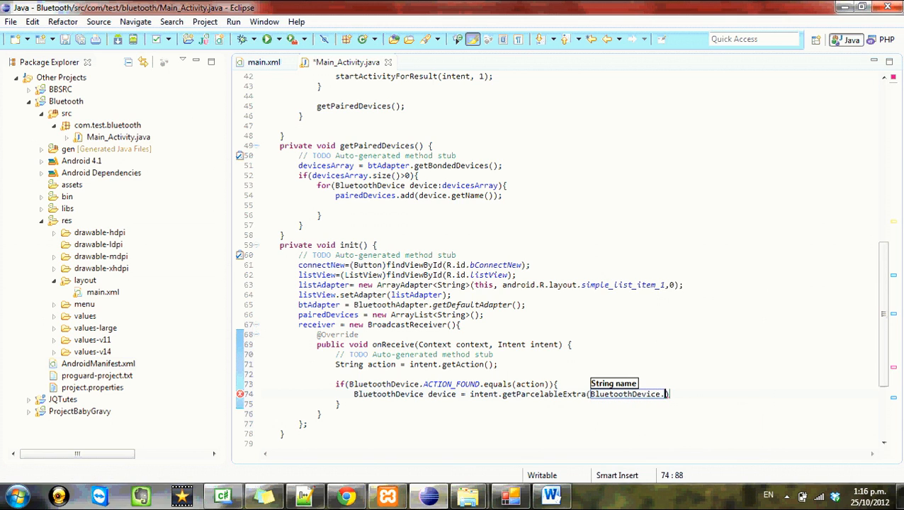
{"action": "type", "text": "ex"}
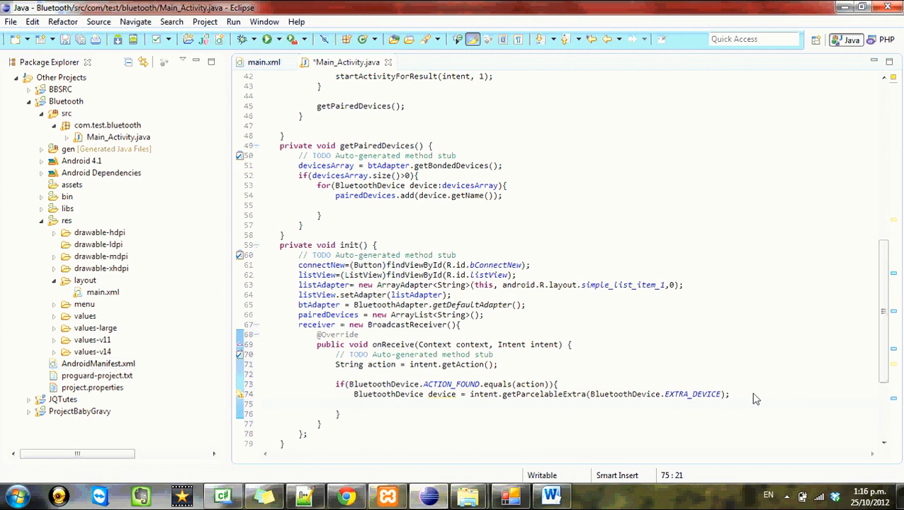
{"action": "type", "text": "list"}
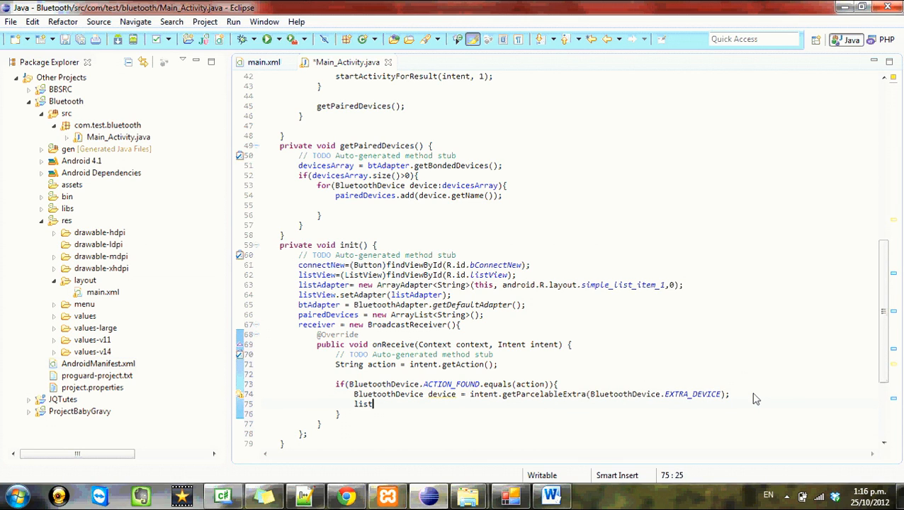
{"action": "type", "text": "Adapter.add(device.getName()+"}
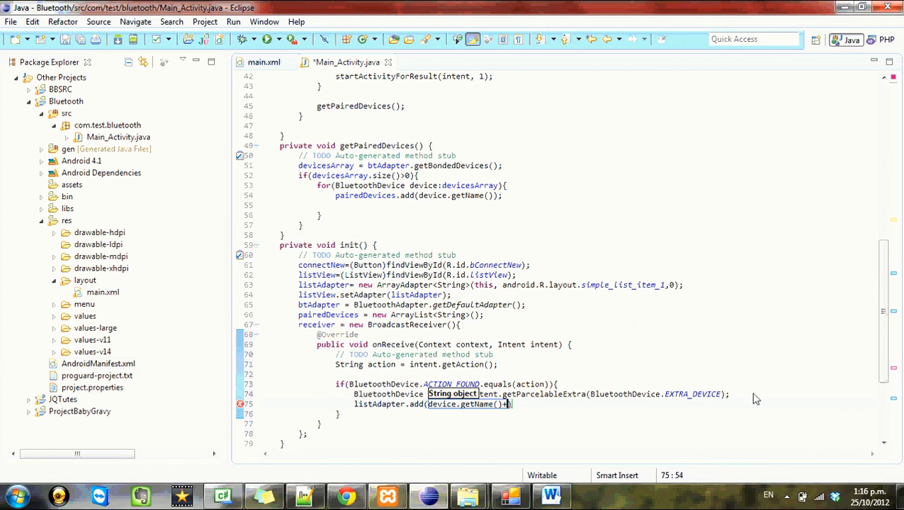
{"action": "type", "text": "\"\""}
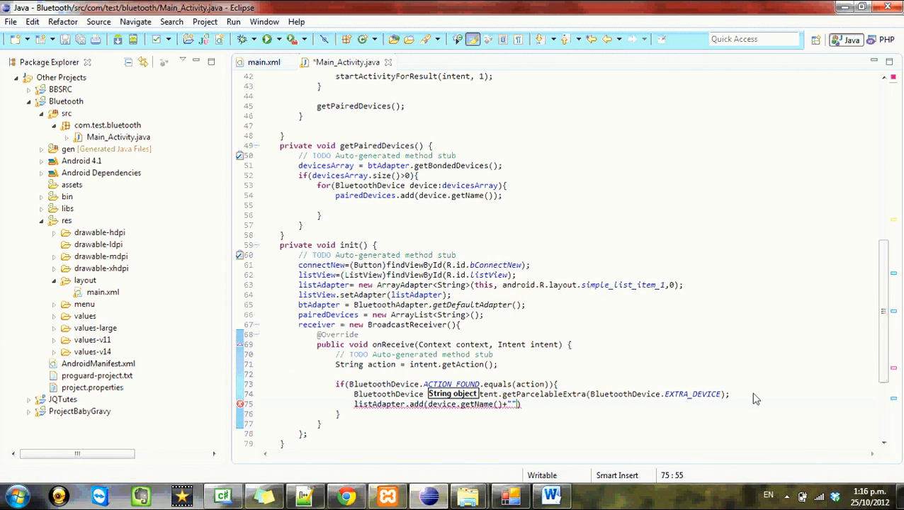
{"action": "type", "text": "\\n"}
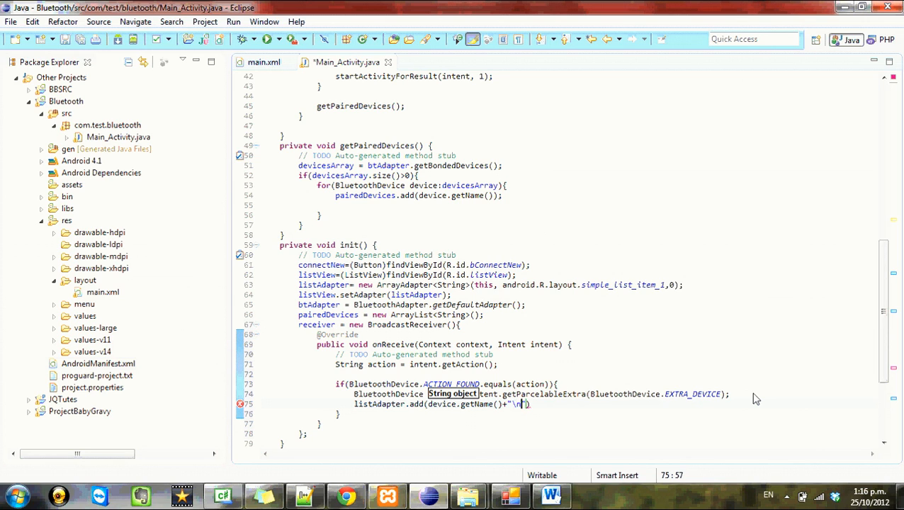
{"action": "type", "text": "+"}
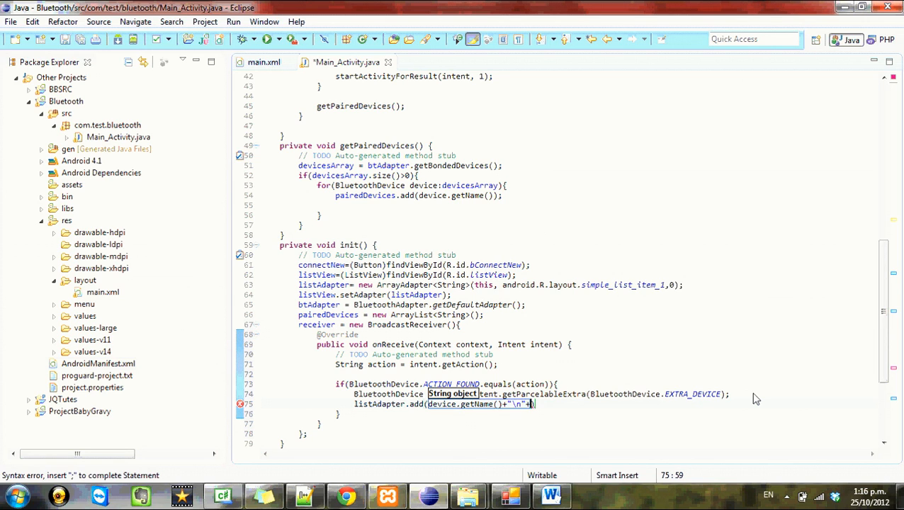
{"action": "type", "text": "device."}
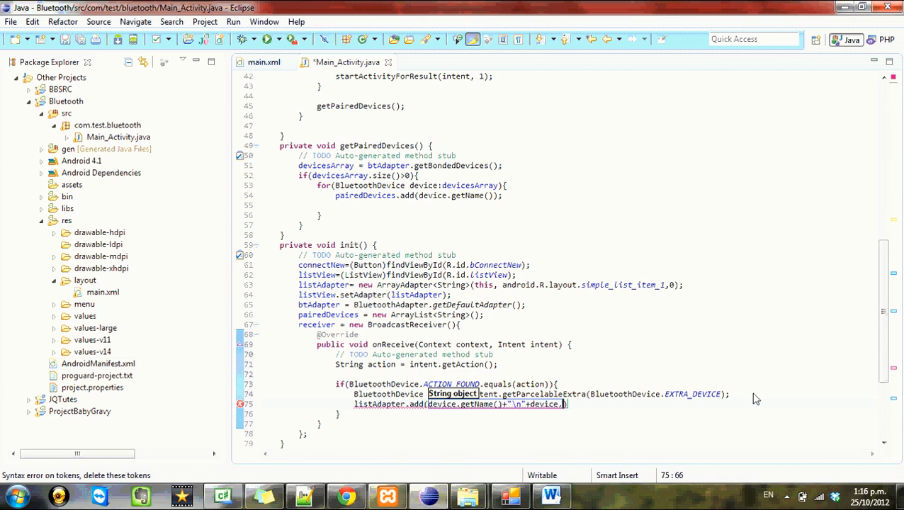
{"action": "type", "text": "getad"}
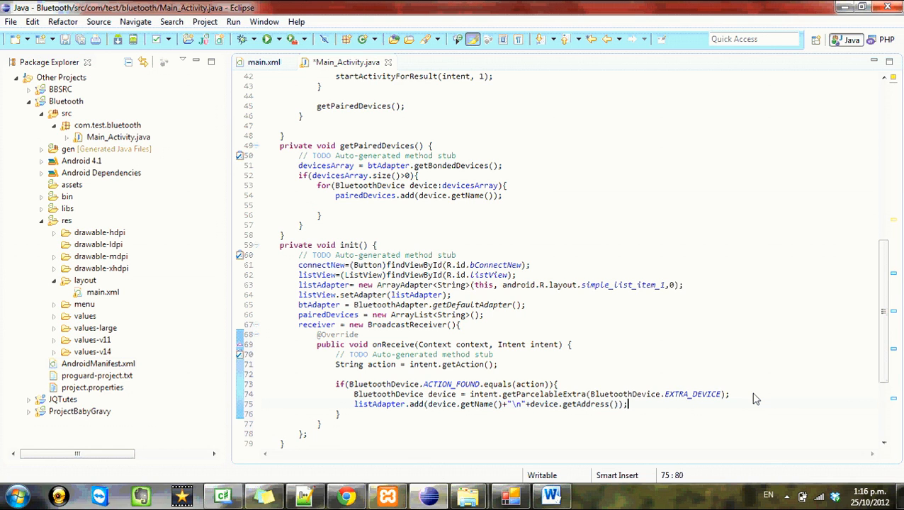
{"action": "mouse_move", "coordinate": [544, 243]}
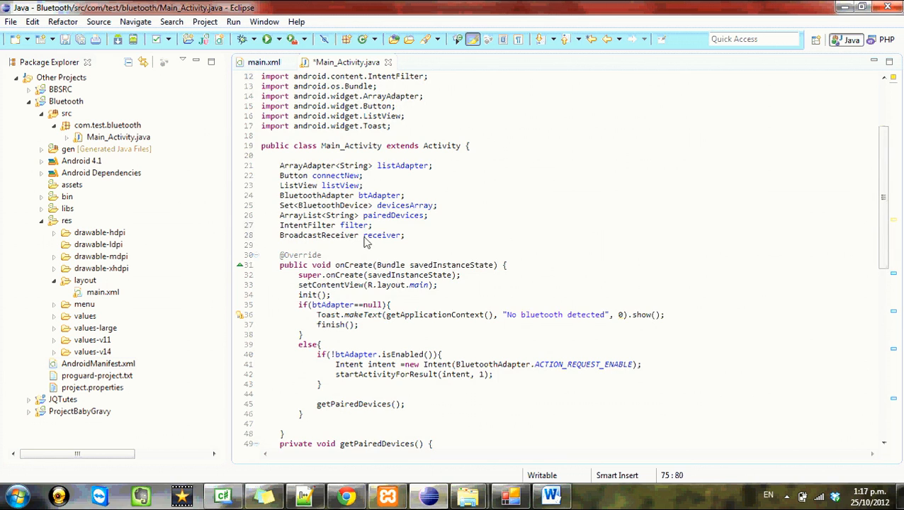
- Insert a blank line before the receiver assignment, dismissing an unmatched Find/Replace for 'action'
{"action": "scroll", "scroll_direction": "down", "scroll_amount": 3}
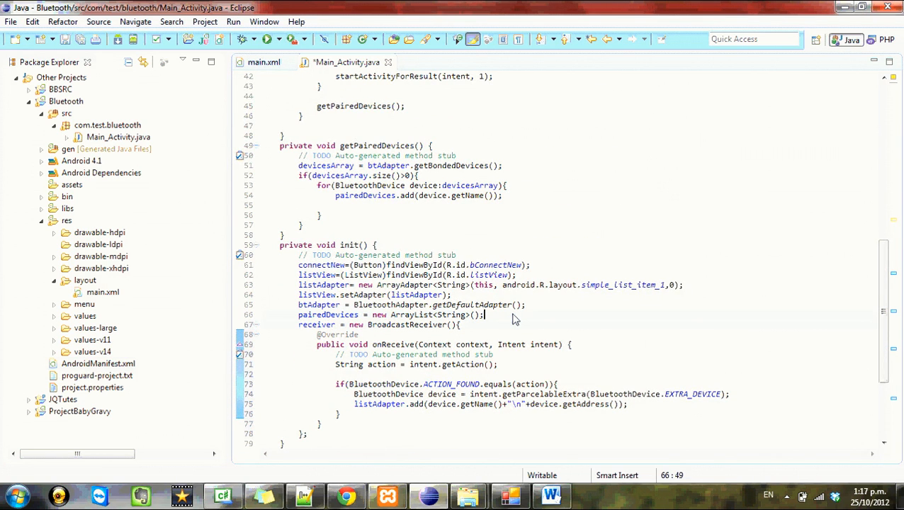
{"action": "type", "text": "filer"}
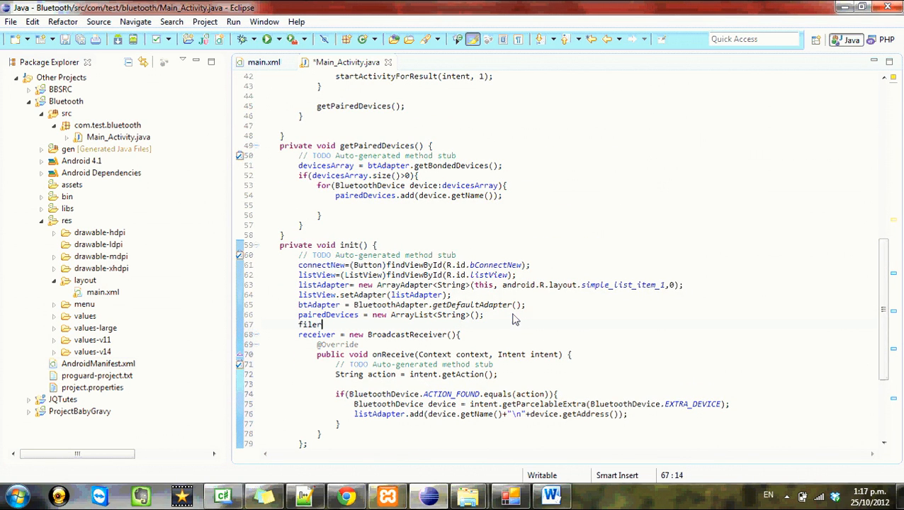
{"action": "key", "text": "BackSpace"}
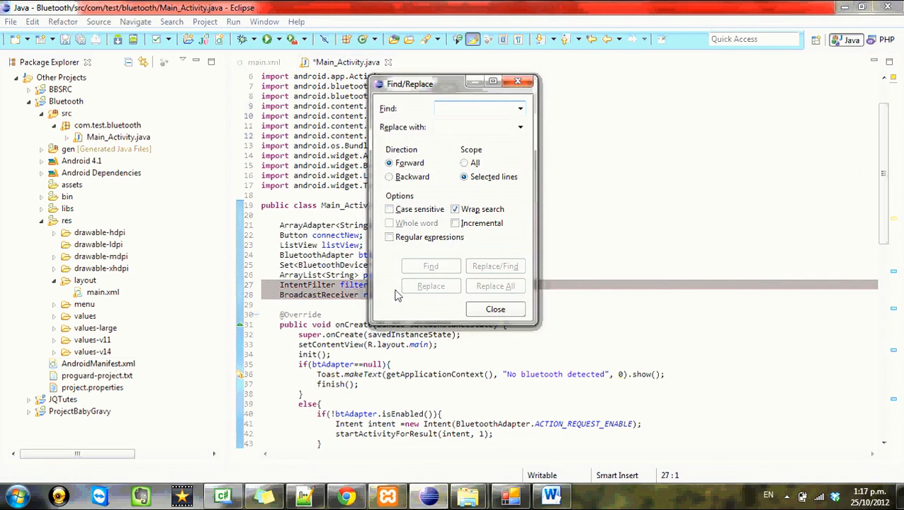
{"action": "type", "text": "action_found"}
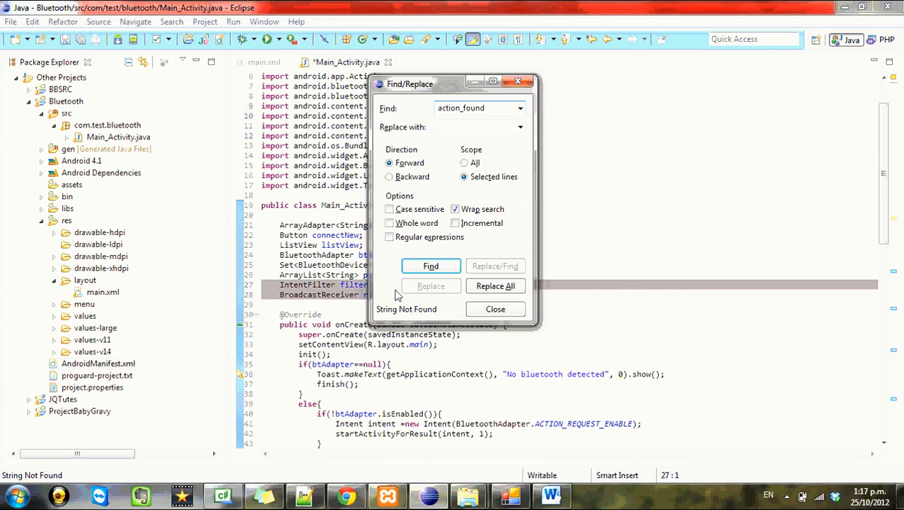
{"action": "left_click", "coordinate": [495, 309]}
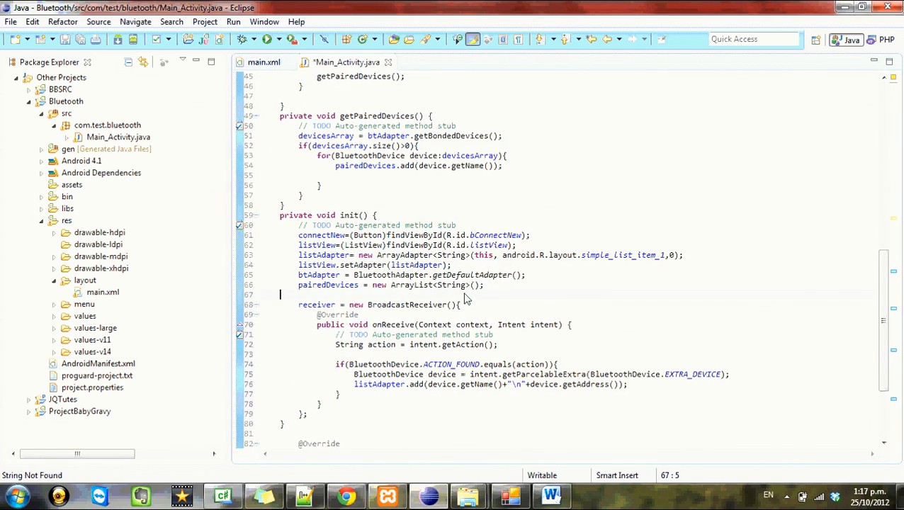
- Write filter = new IntentFilter(BluetoothDevice.ACTION_FOUND); on the blank line in init()
{"action": "type", "text": "filter ="}
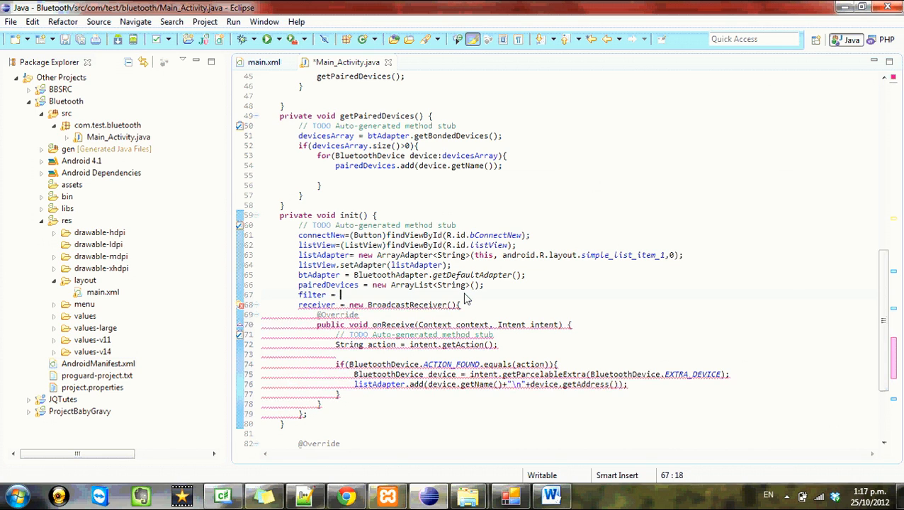
{"action": "type", "text": "new IntentFilter"}
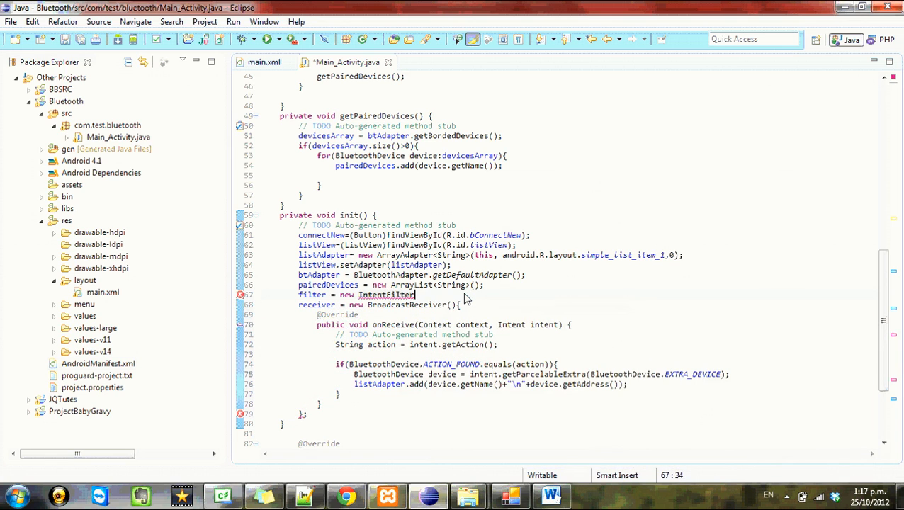
{"action": "type", "text": "(bluetooth"}
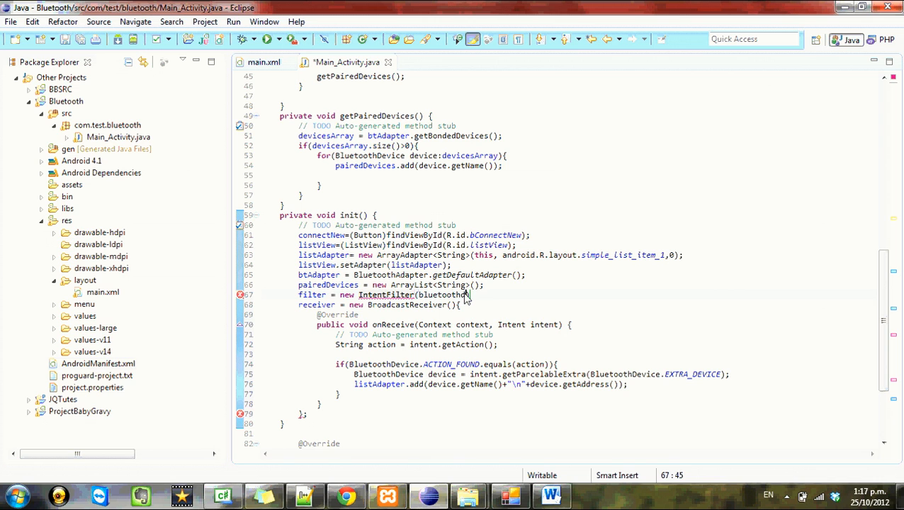
{"action": "type", "text": ".action"}
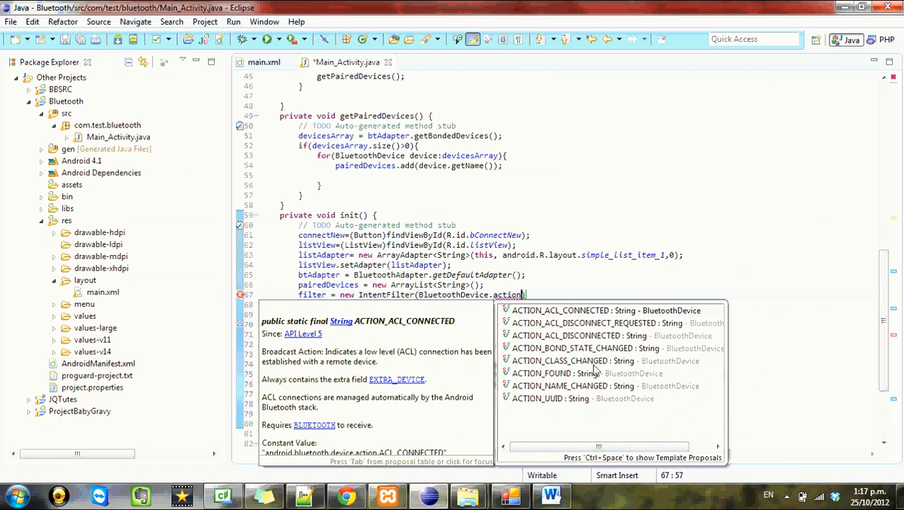
{"action": "left_click", "coordinate": [543, 372]}
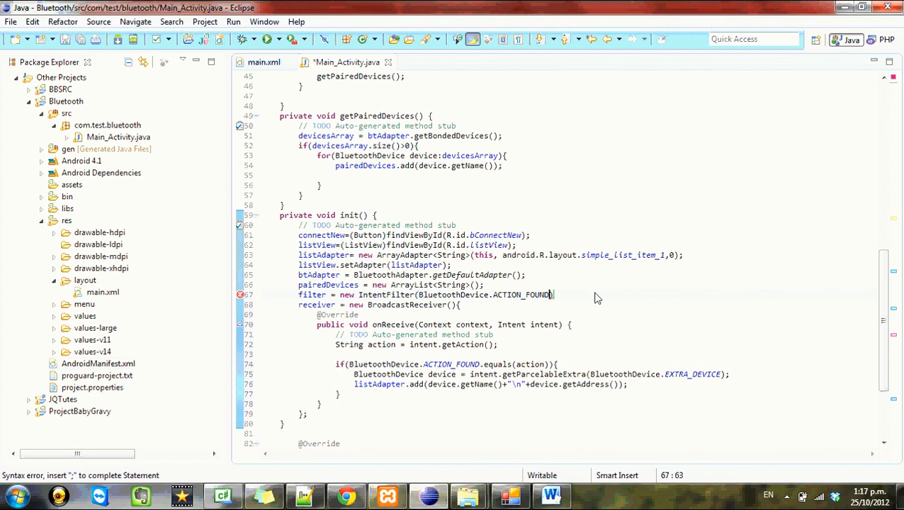
{"action": "type", "text": ");"}
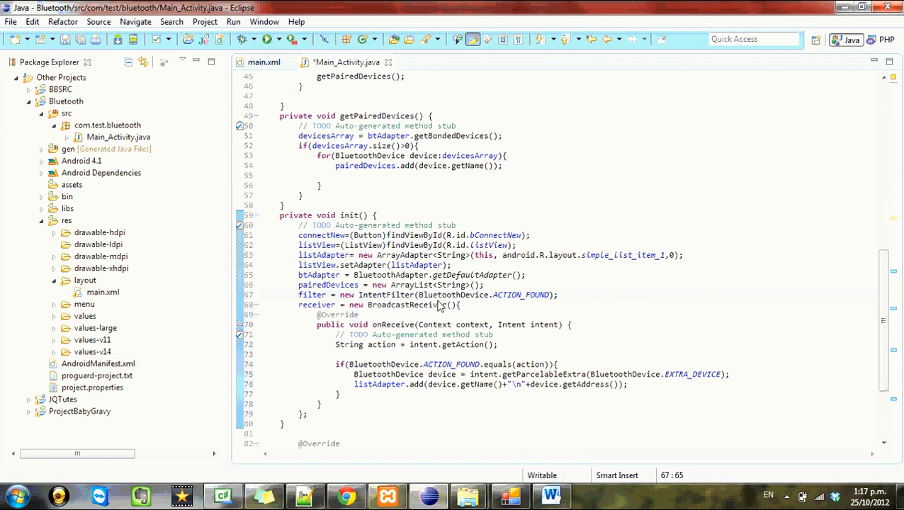
{"action": "mouse_move", "coordinate": [575, 283]}
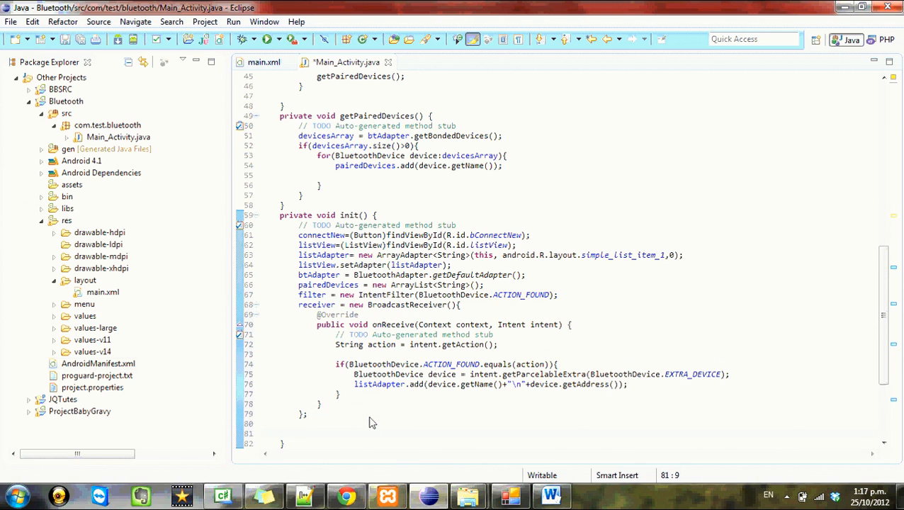
- Add registerReceiver(receiver, filter); after the receiver block at the end of init()
{"action": "type", "text": "registerReceiver(receiver, filter"}
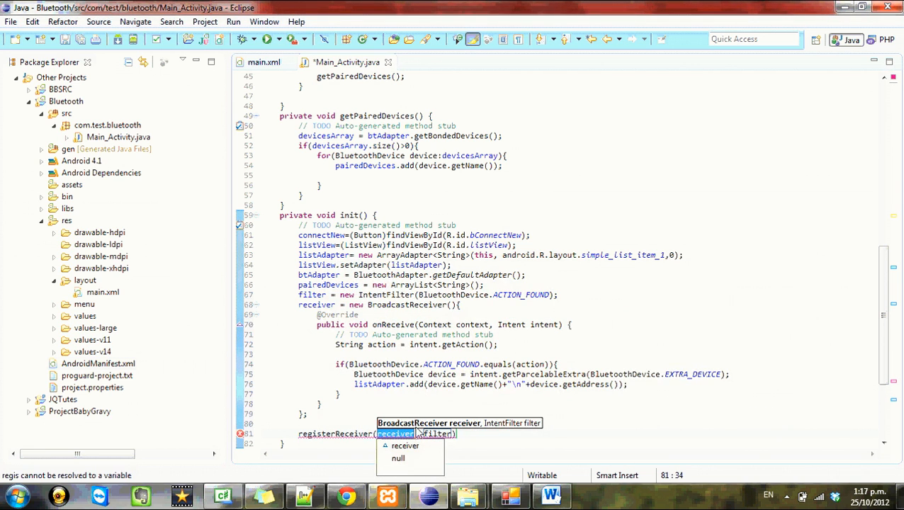
{"action": "left_click", "coordinate": [405, 446]}
{"action": "type", "text": ";"}
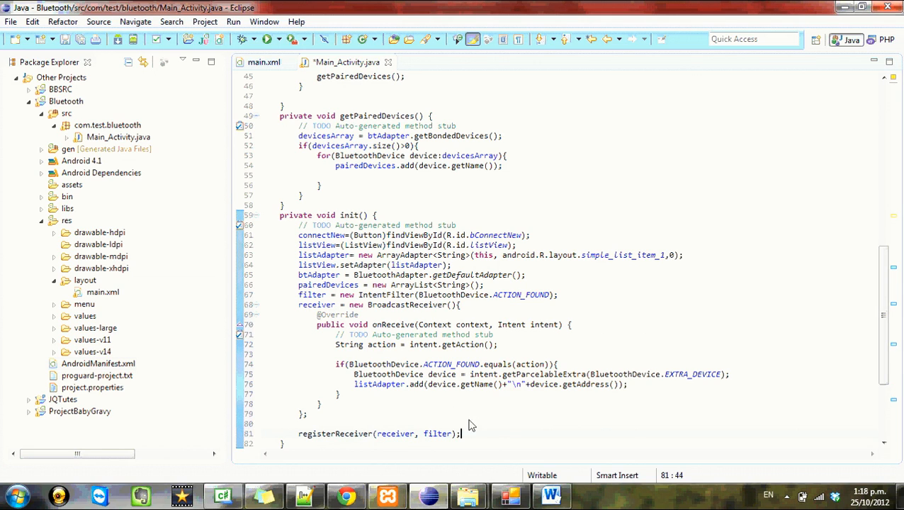
{"action": "mouse_move", "coordinate": [384, 413]}
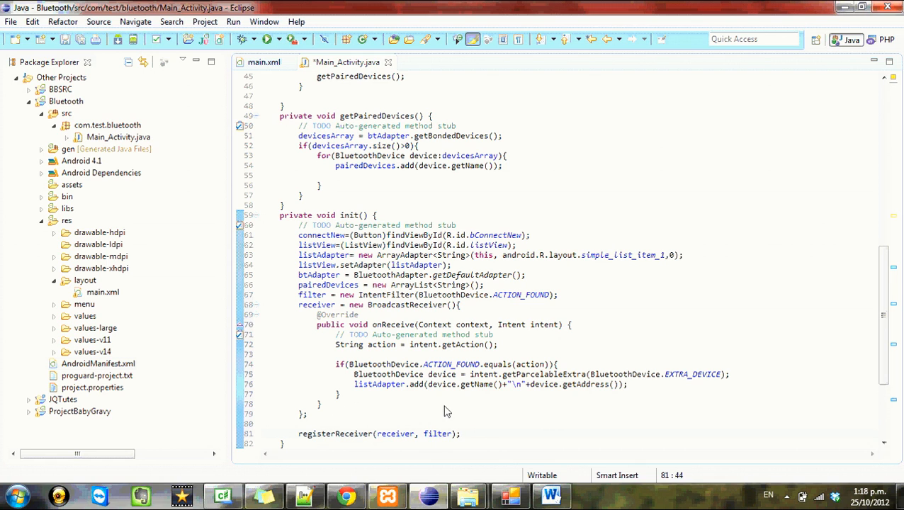
{"action": "scroll", "scroll_direction": "down", "scroll_amount": 3}
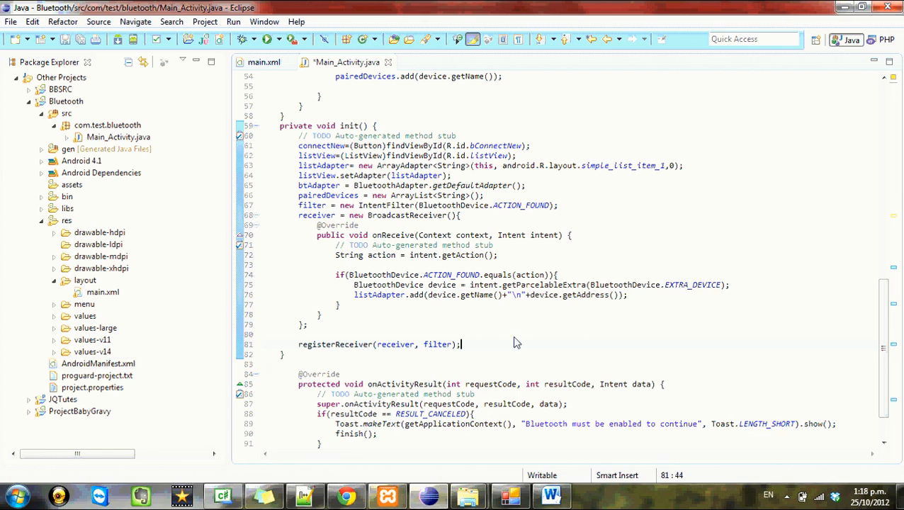
{"action": "mouse_move", "coordinate": [433, 325]}
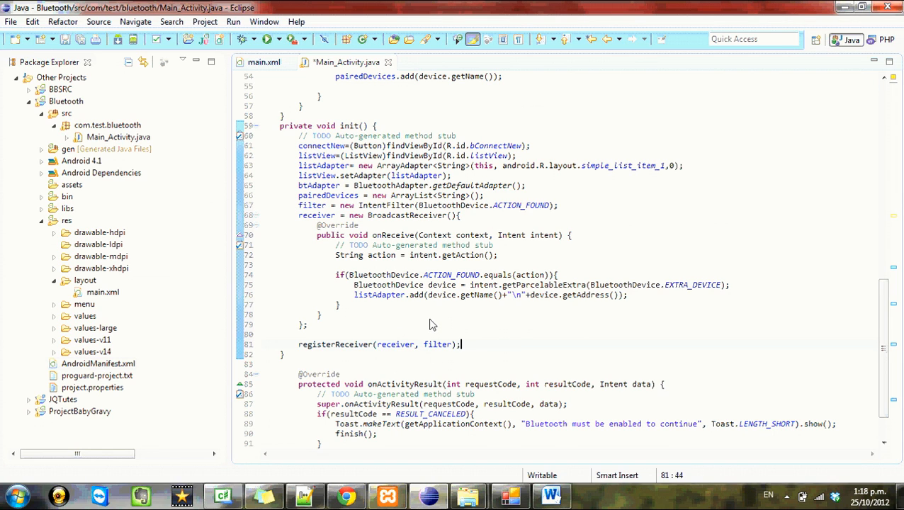
- Scroll Main_Activity.java down to init(), ending with registerReceiver(receiver, filter)
{"action": "left_click", "coordinate": [340, 255]}
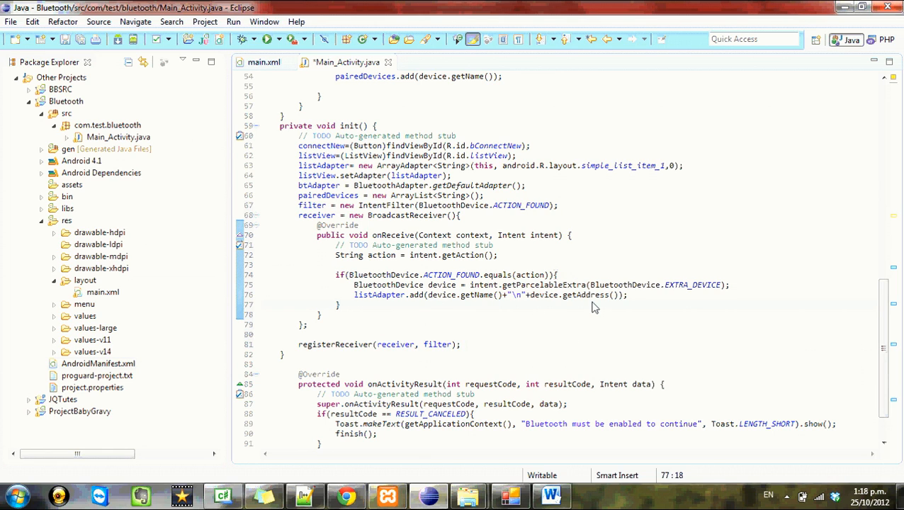
{"action": "mouse_move", "coordinate": [542, 295]}
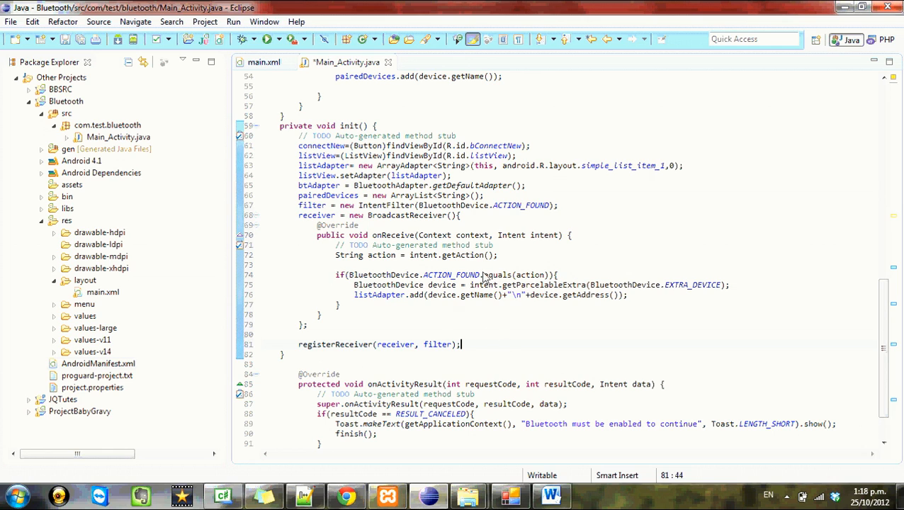
{"action": "mouse_move", "coordinate": [357, 328]}
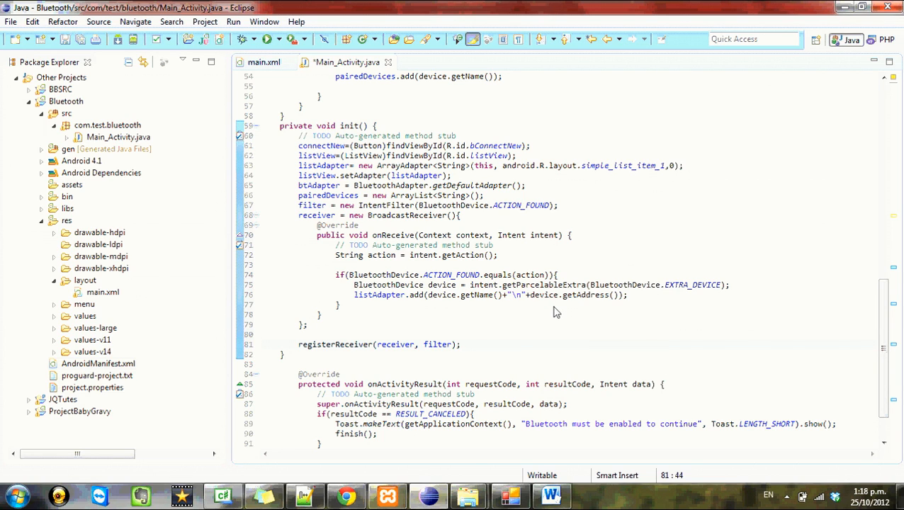
{"action": "mouse_move", "coordinate": [560, 269]}
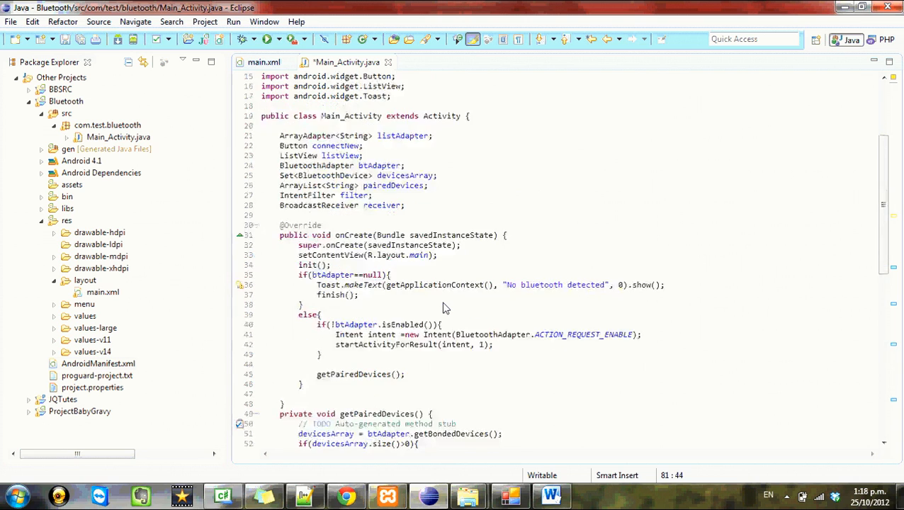
{"action": "scroll", "scroll_direction": "down", "scroll_amount": 3}
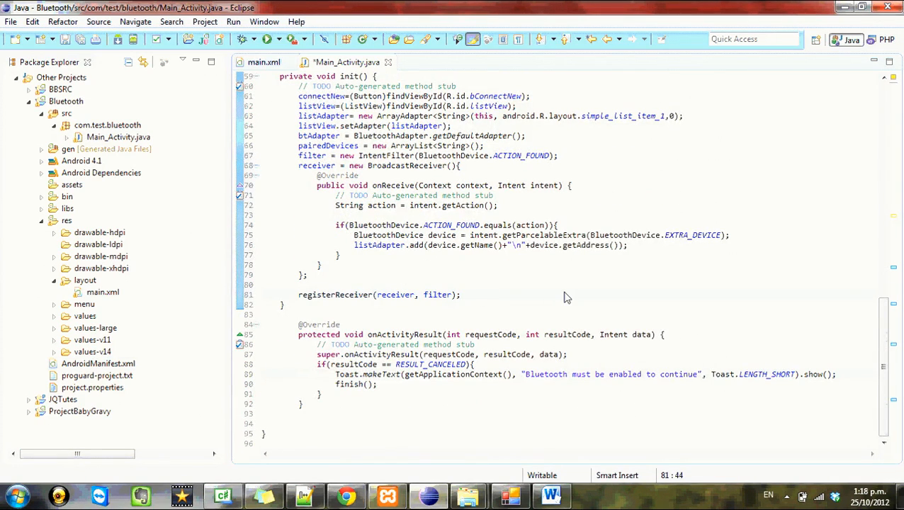
- Below registerReceiver, declare IntentFilter filter = new IntentFilter()
{"action": "type", "text": "I"}
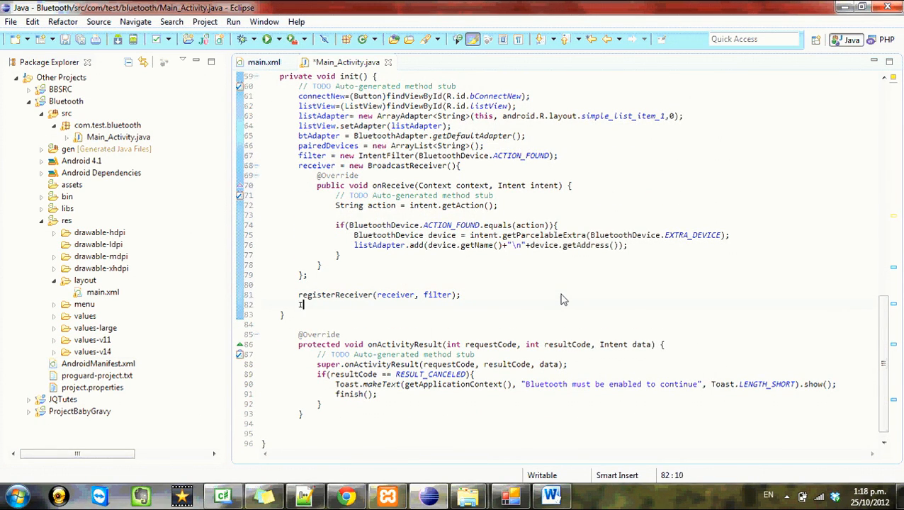
{"action": "type", "text": "Inent"}
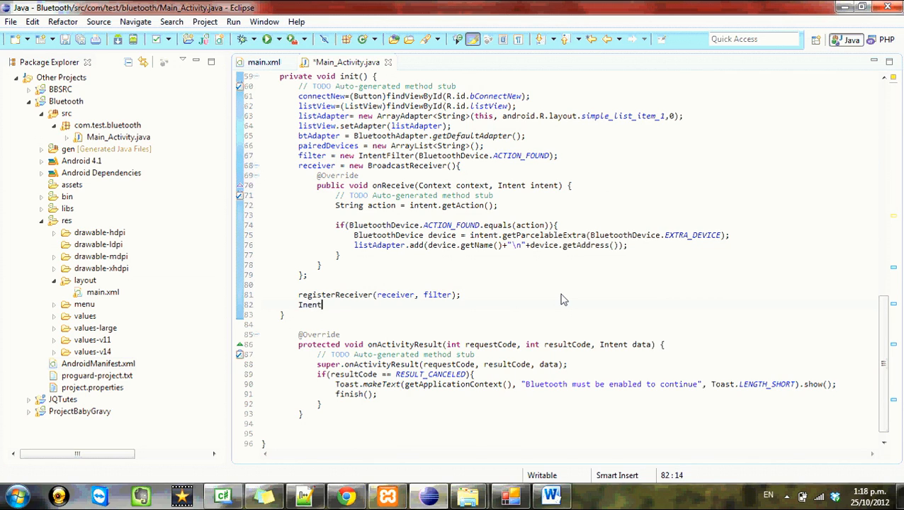
{"action": "type", "text": "\" \""}
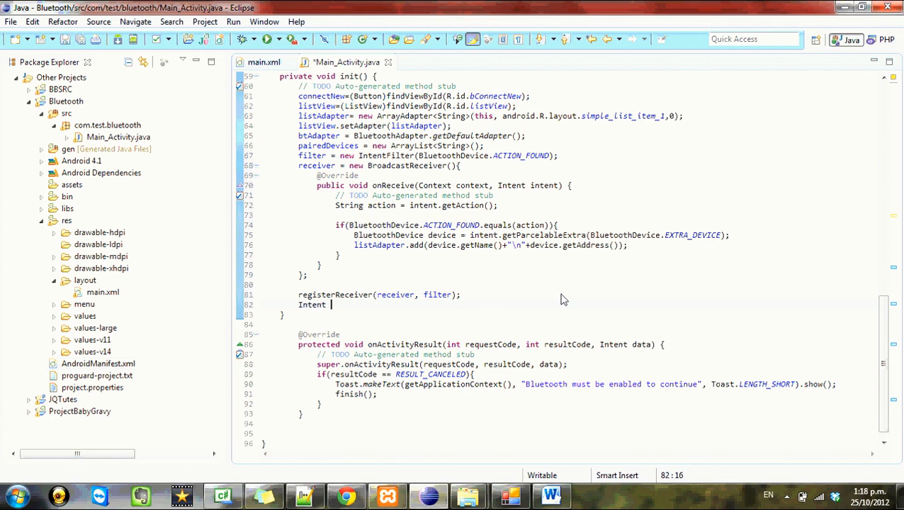
{"action": "type", "text": "Filter"}
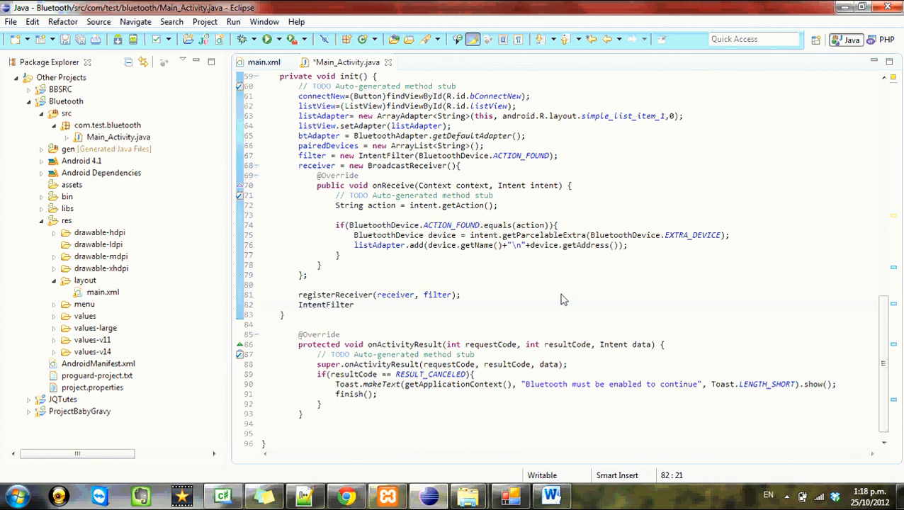
{"action": "type", "text": "filter"}
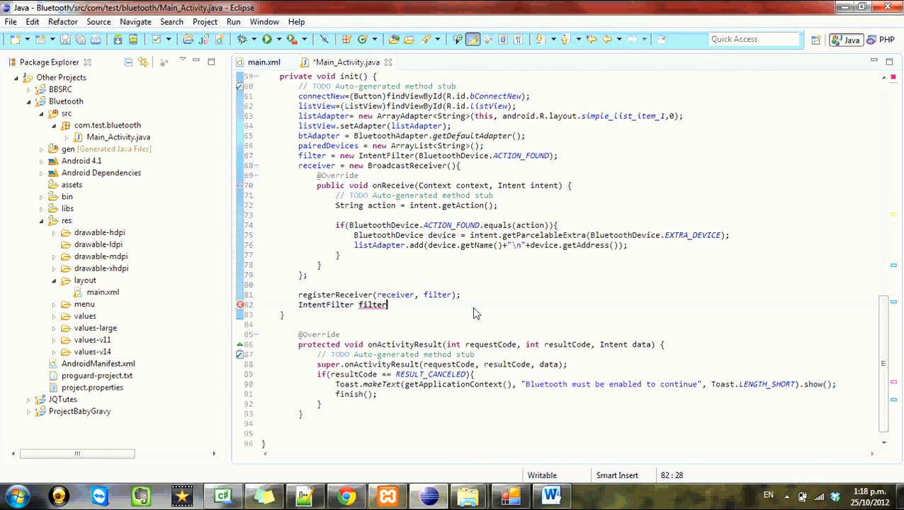
{"action": "type", "text": "="}
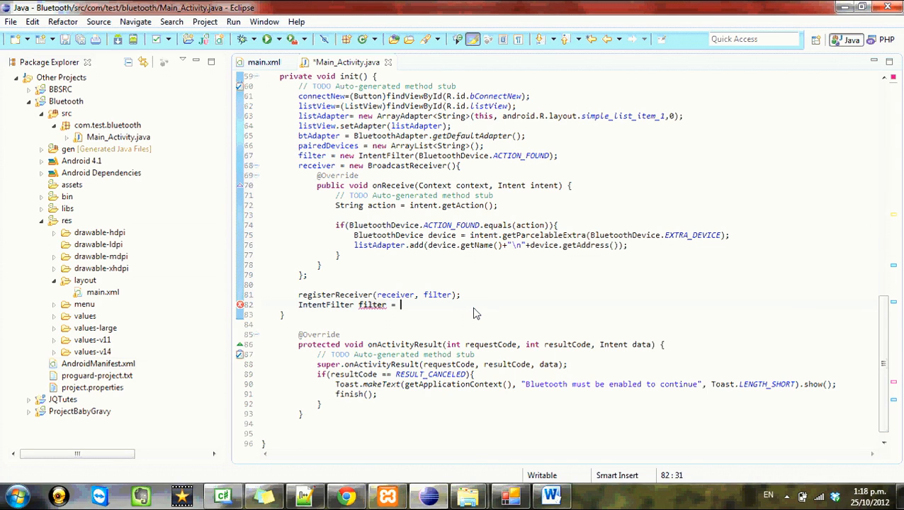
{"action": "type", "text": "new"}
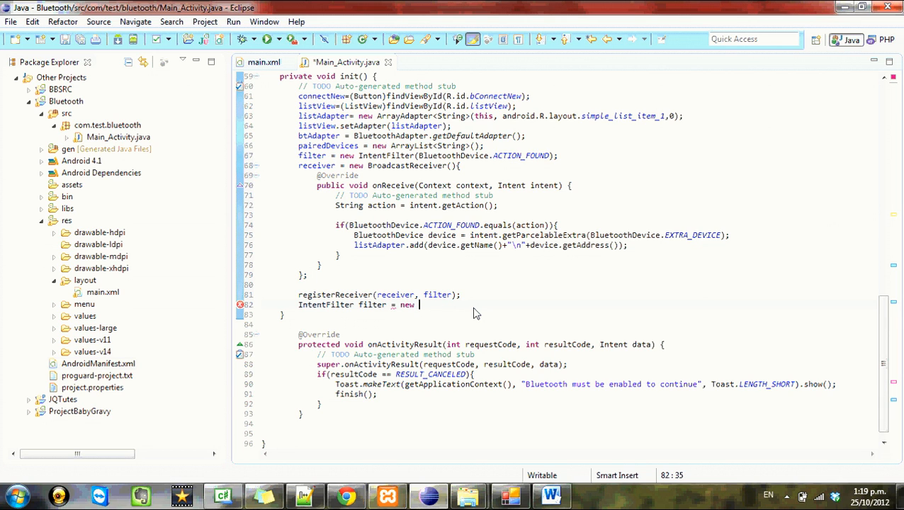
{"action": "type", "text": "IntentFilter"}
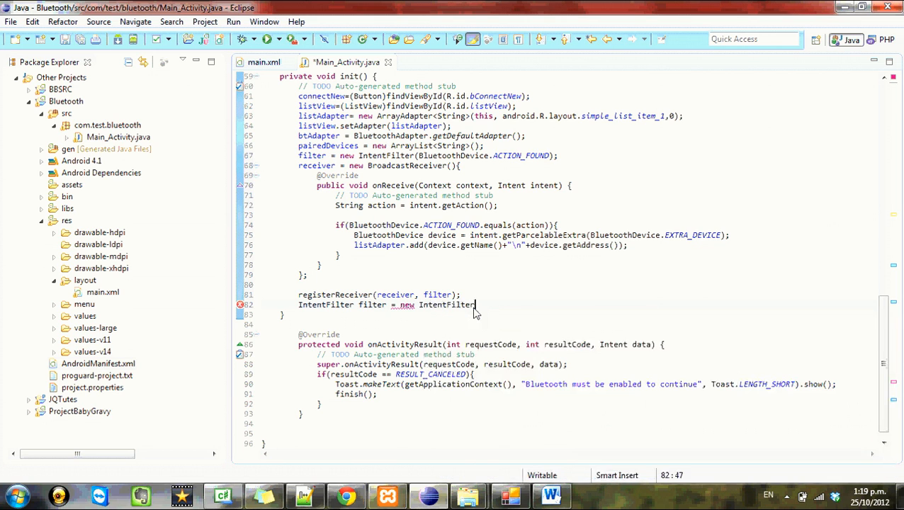
{"action": "type", "text": "()"}
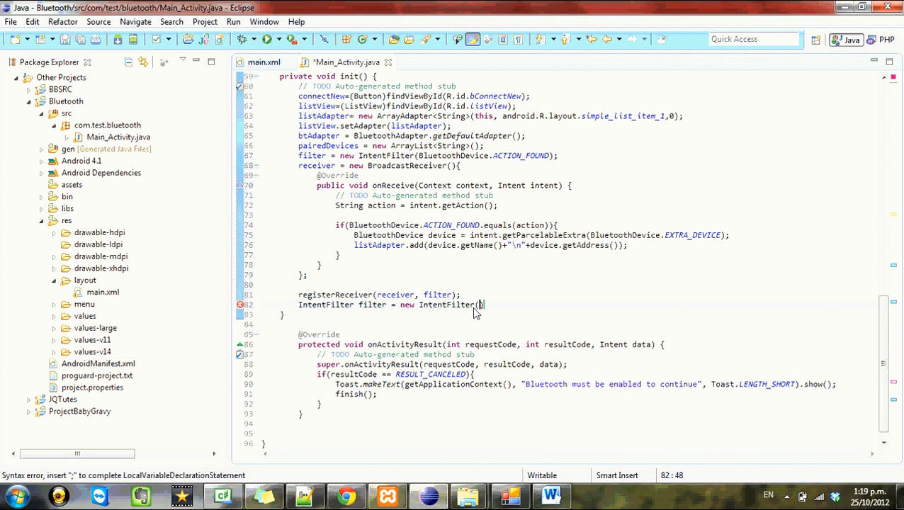
- Pass BluetoothAdapter.ACTION_DISCOVERY_STARTED to the filter and begin another registerReceiver call
{"action": "type", "text": "BluetoothDevice"}
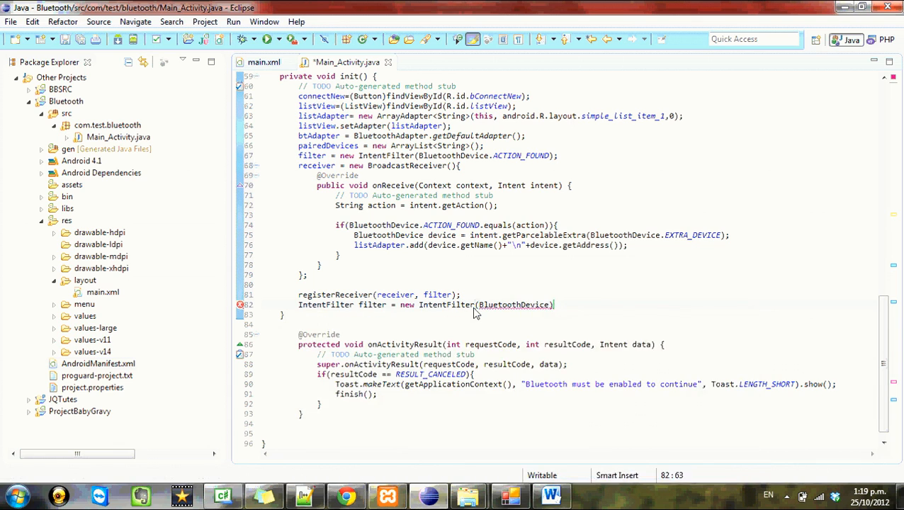
{"action": "type", "text": ".action"}
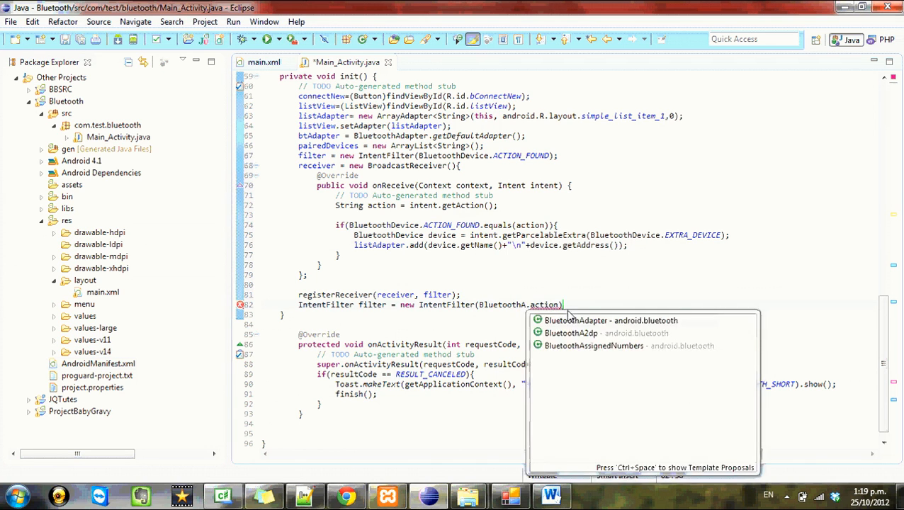
{"action": "left_click", "coordinate": [573, 320]}
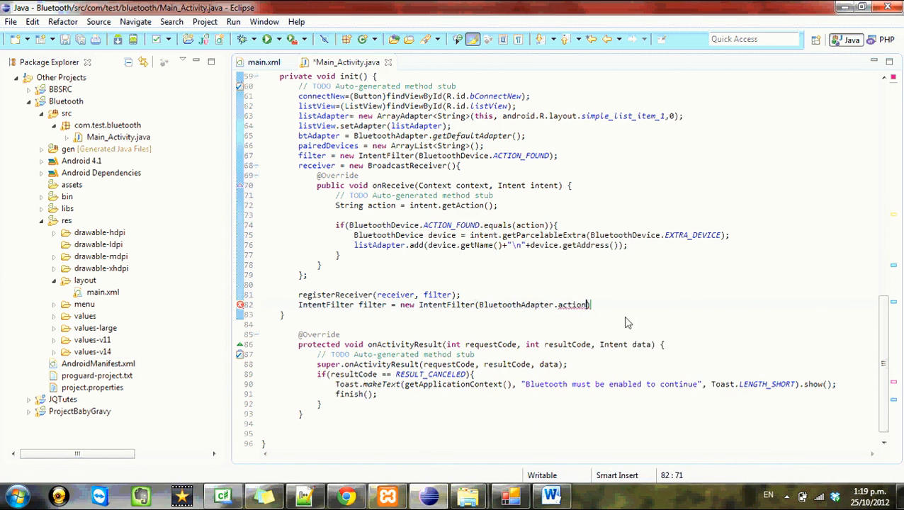
{"action": "key", "text": "ctrl+space"}
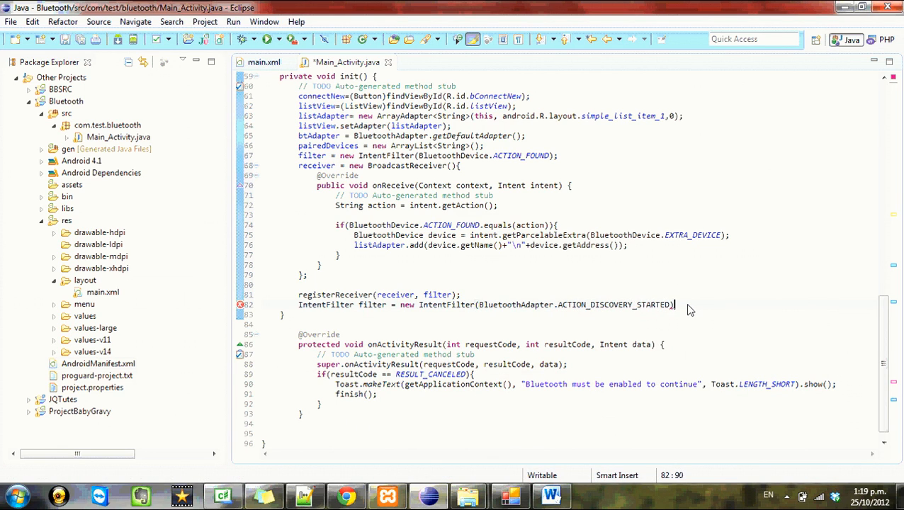
{"action": "type", "text": "regis"}
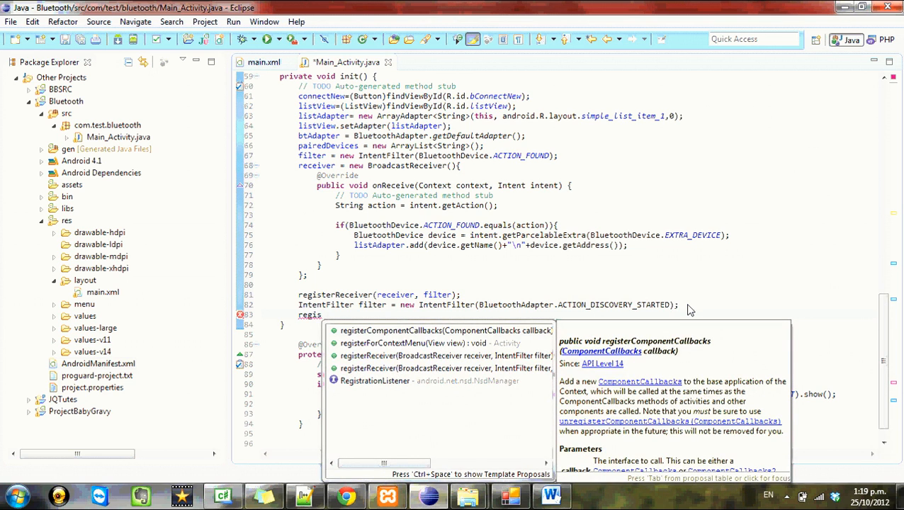
- Register the receiver and change the copied filters to ACTION_DISCOVERY_FINISHED and ACTION_STATE_CHANGED
{"action": "left_click", "coordinate": [436, 369]}
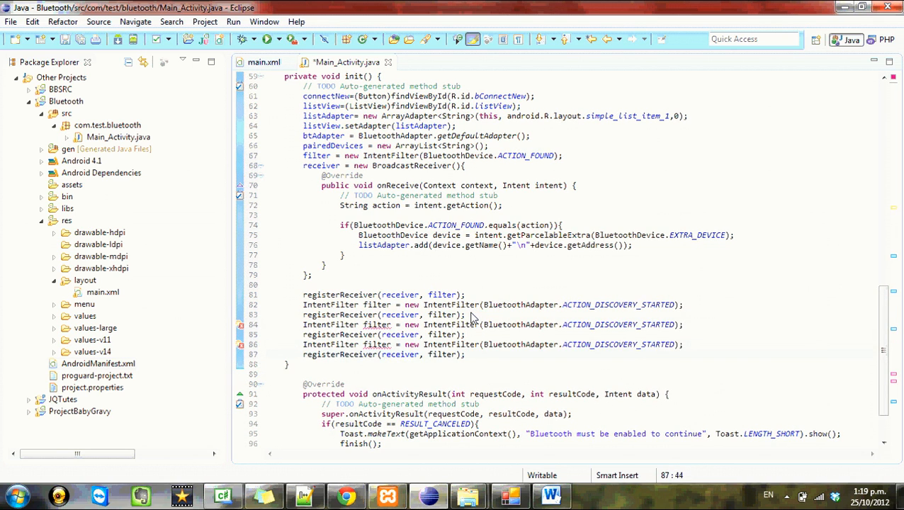
{"action": "double_click", "coordinate": [658, 324]}
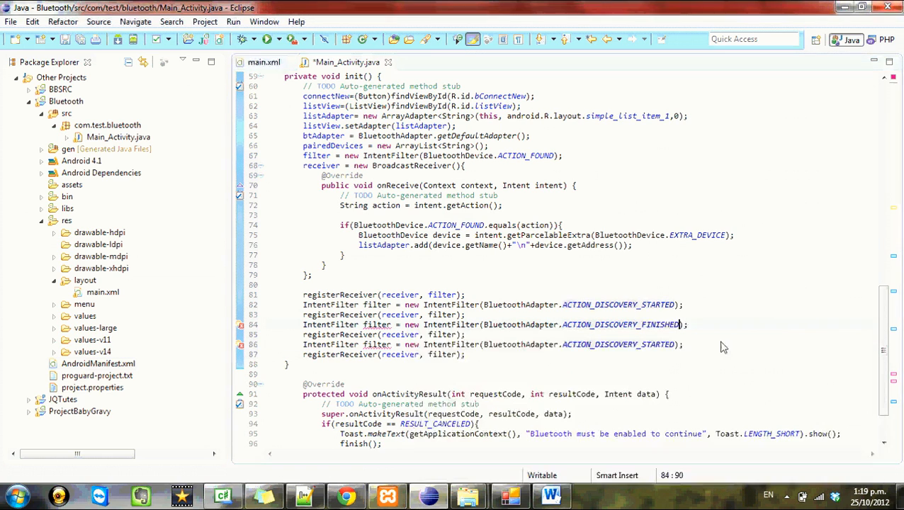
{"action": "double_click", "coordinate": [636, 344]}
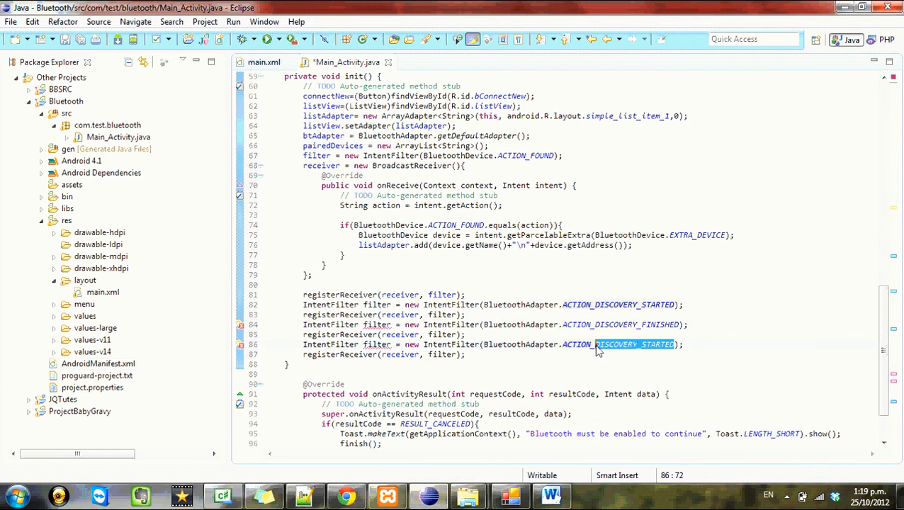
{"action": "key", "text": "ctrl+space"}
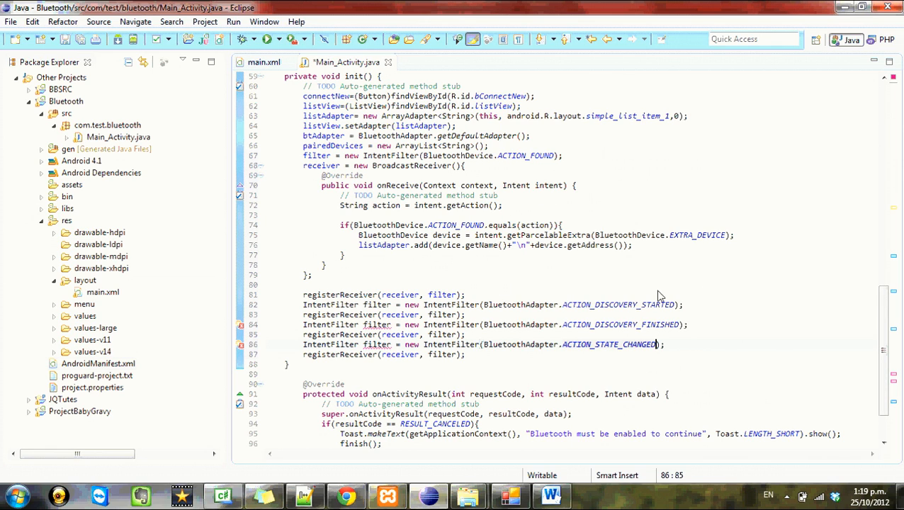
{"action": "mouse_move", "coordinate": [383, 325]}
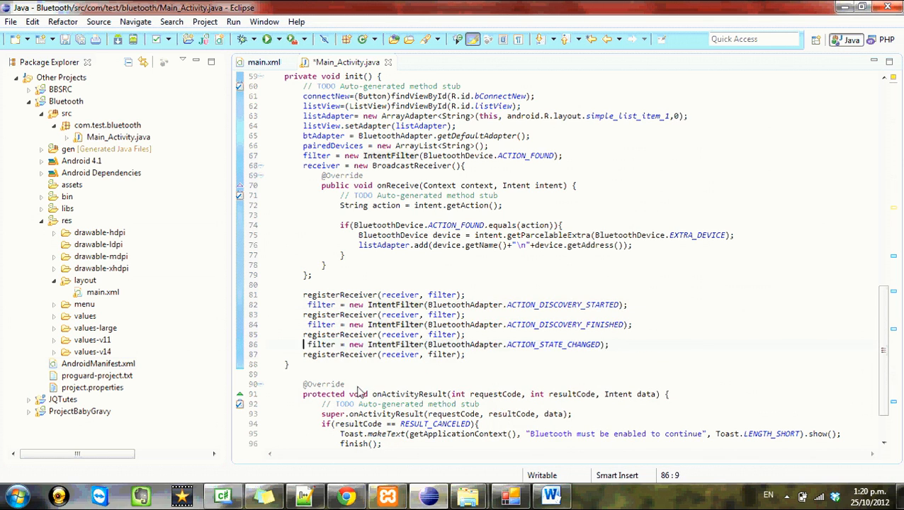
{"action": "left_click", "coordinate": [462, 304]}
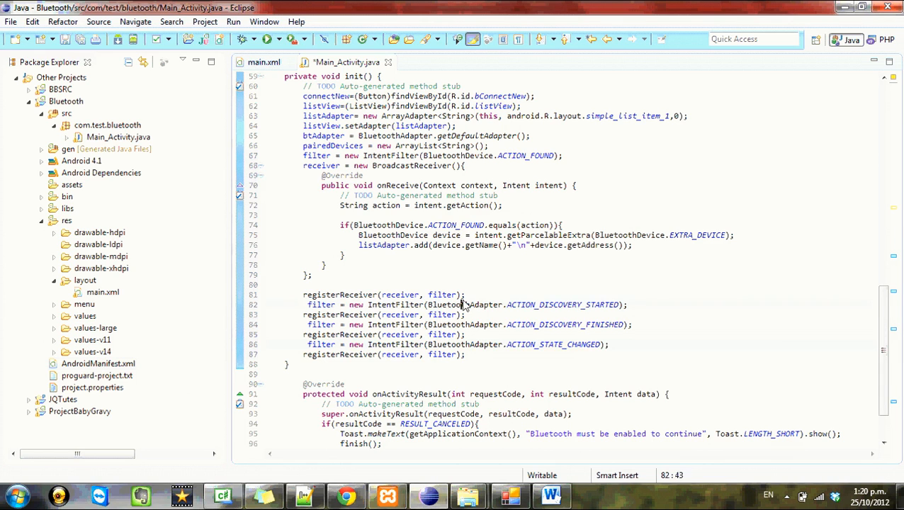